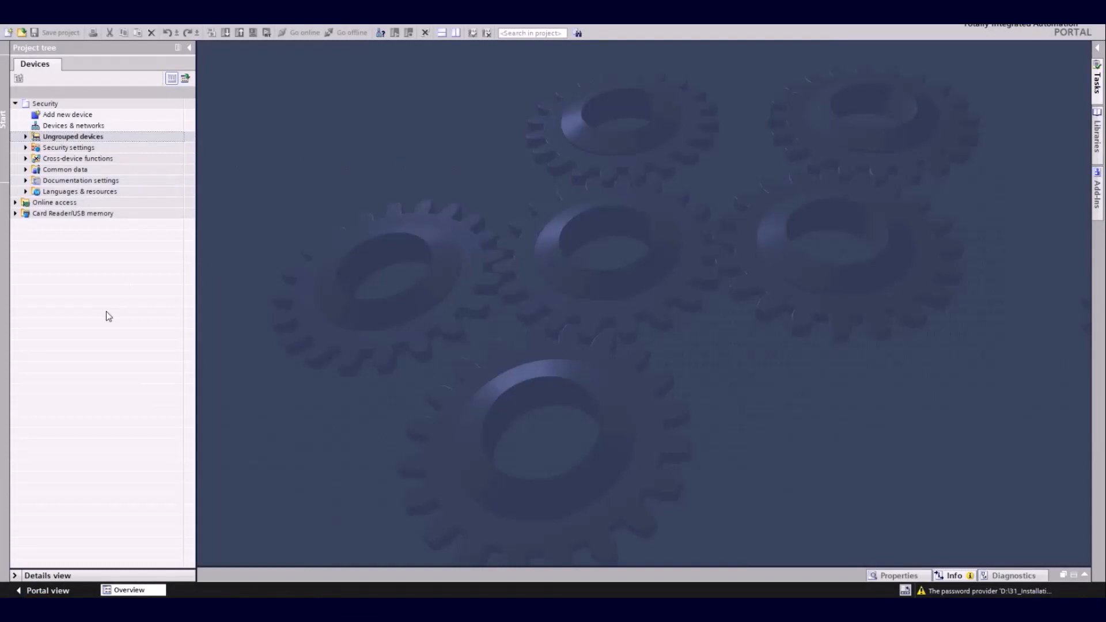
- Add a SINAMICS S210 1AC 200-240V 0.1kW drive, article 6SL5310-1BB10-1xFx, as Drive unit_1
double_click(67, 114)
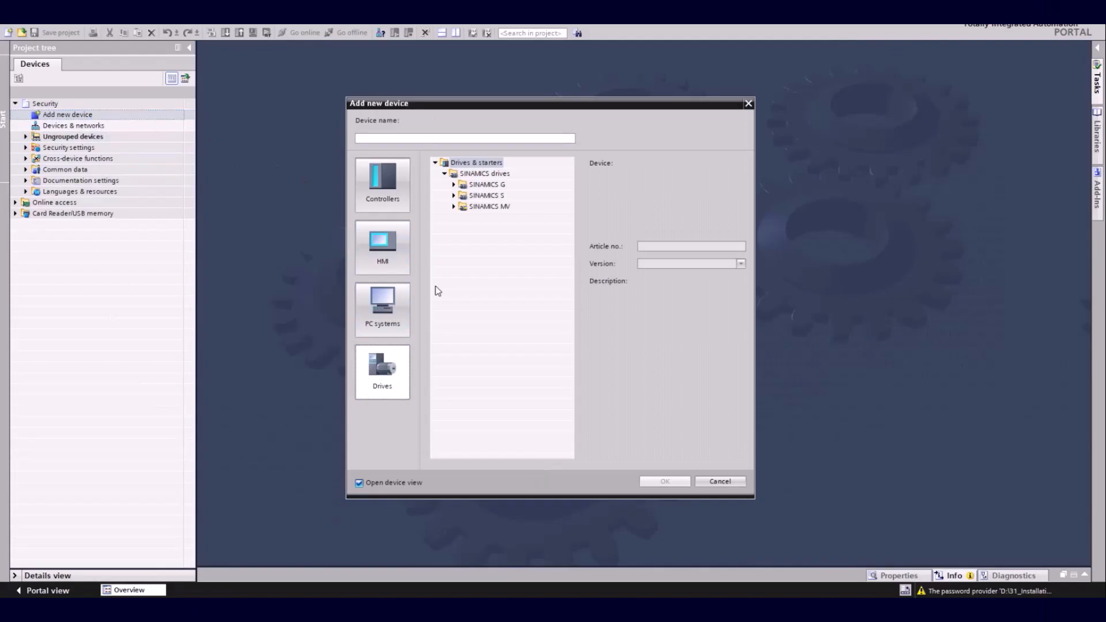
left_click(485, 195)
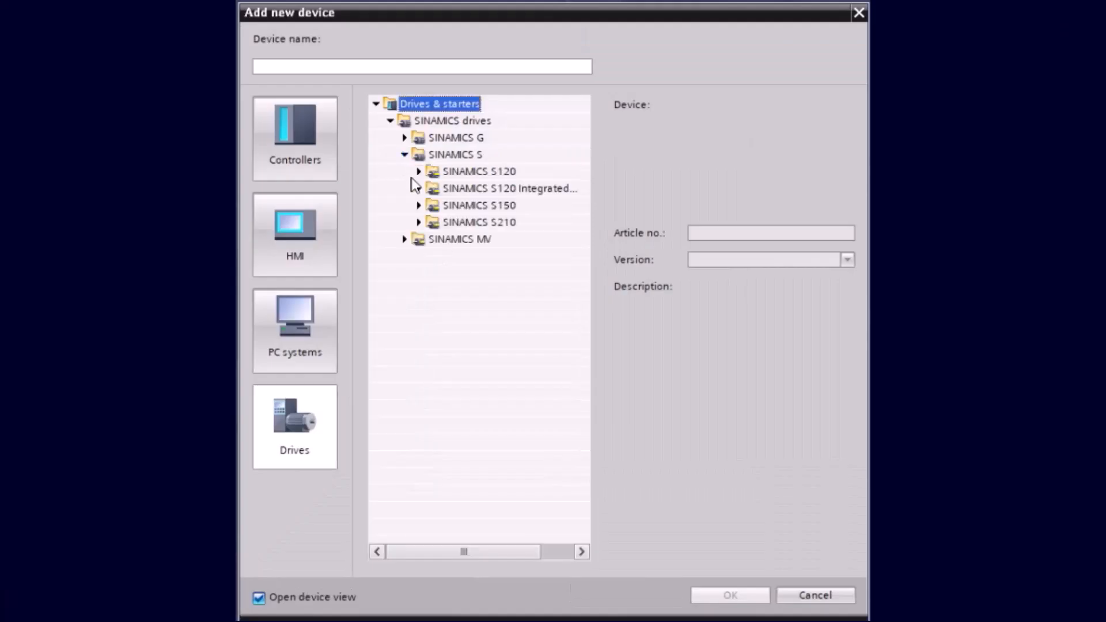
left_click(418, 221)
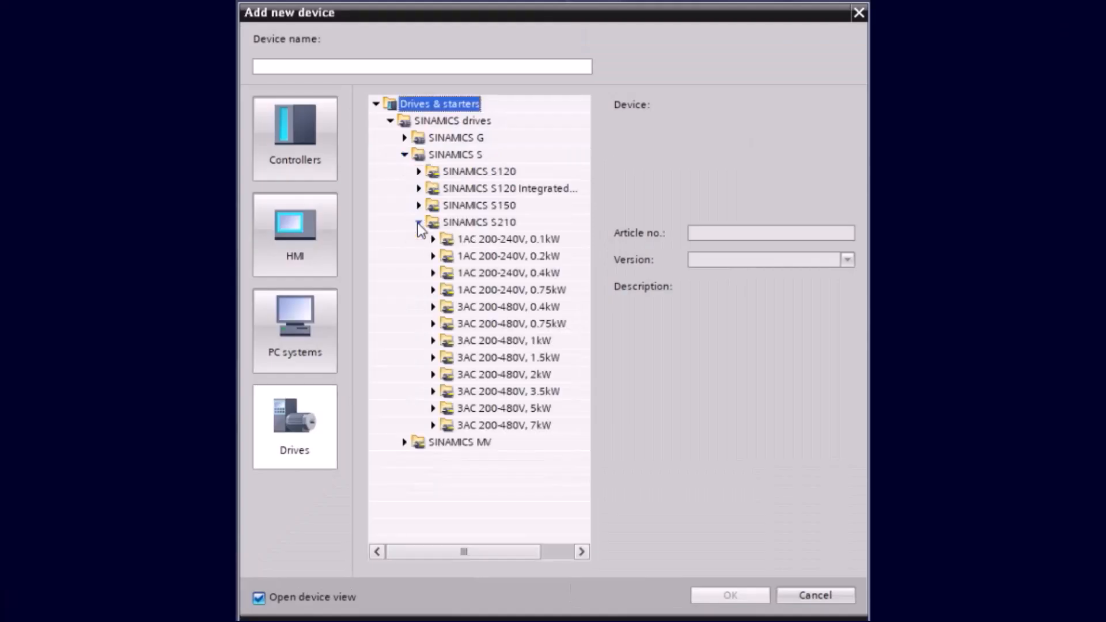
left_click(433, 239)
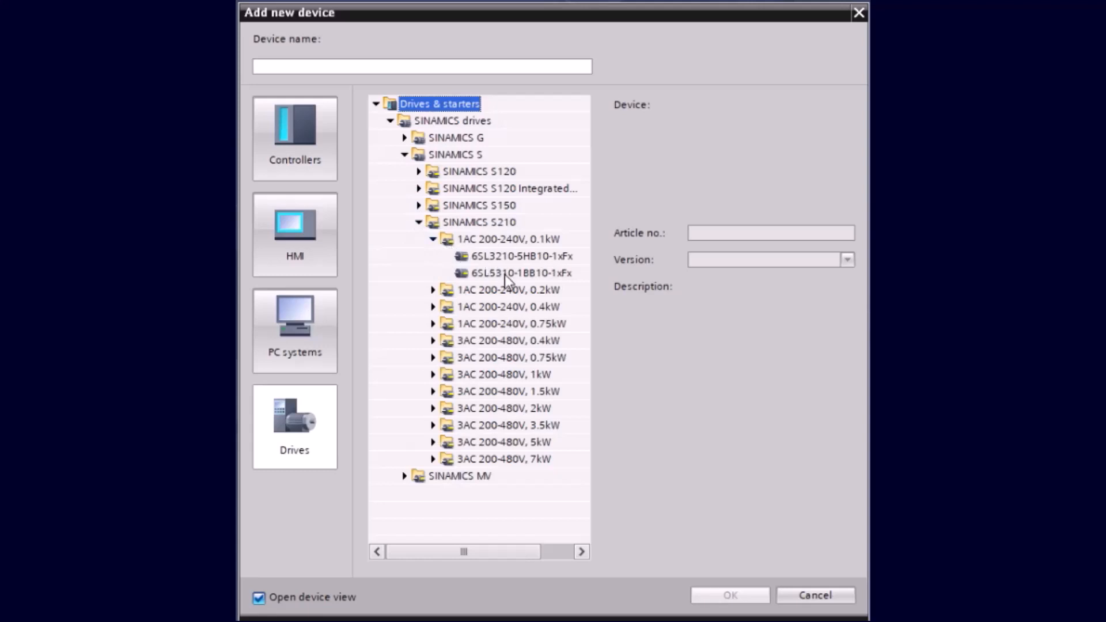
left_click(516, 273)
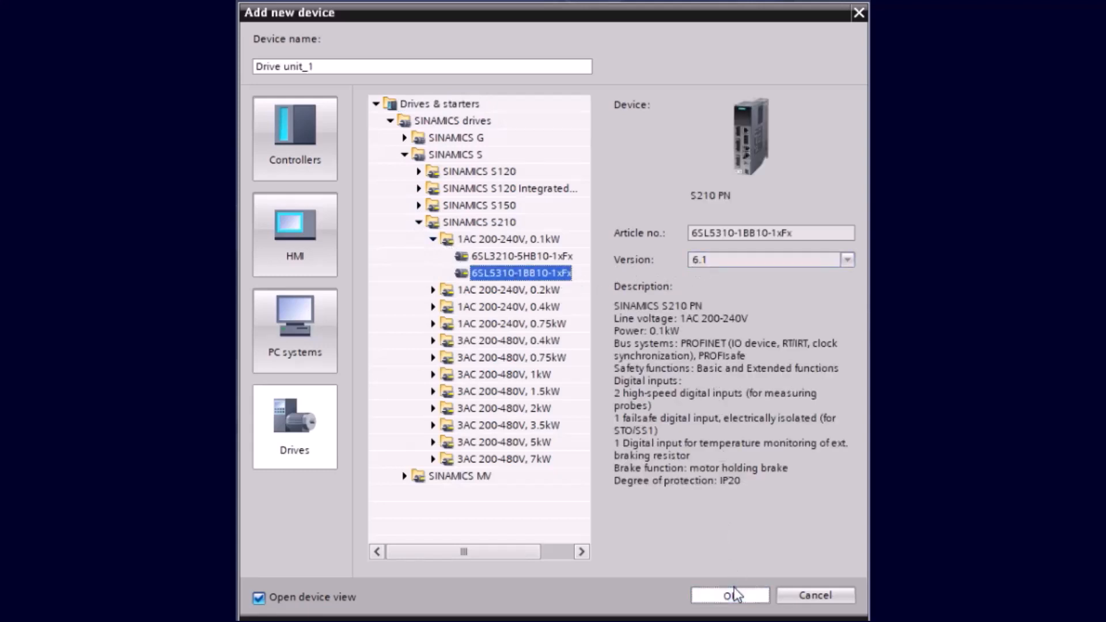
left_click(729, 595)
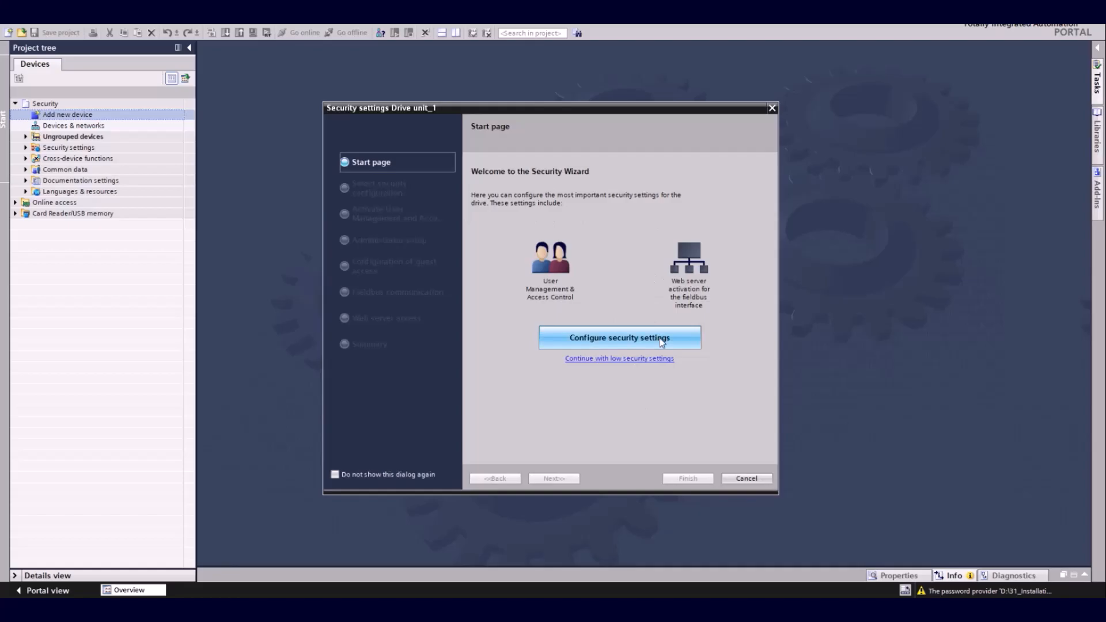
- Start the security wizard keeping 'Start a new configuration with default settings'
left_click(619, 337)
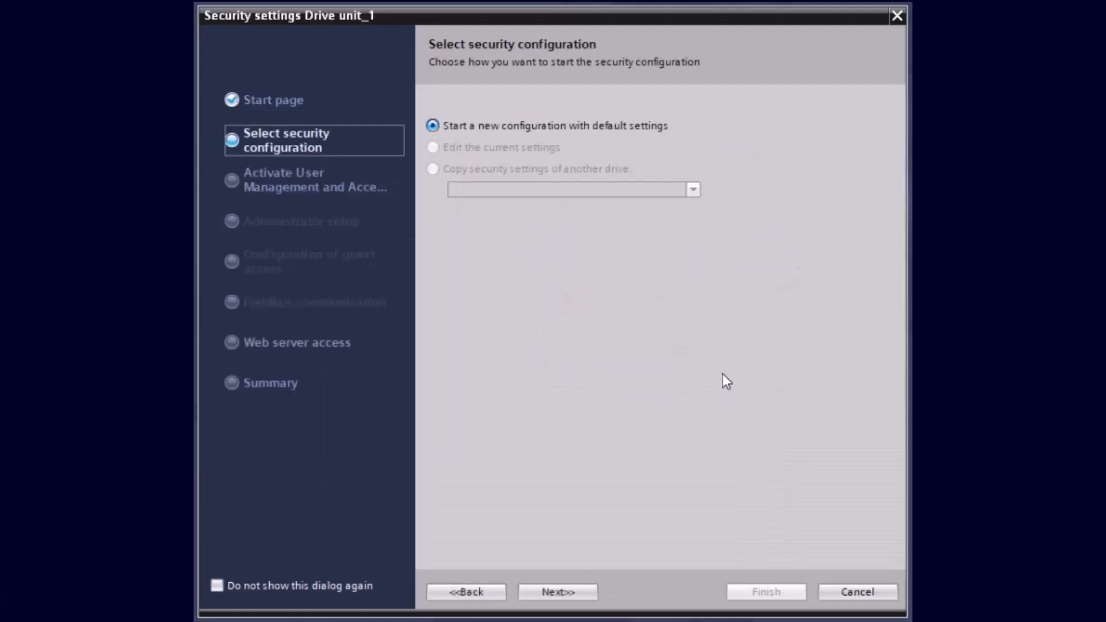
mouse_move(580, 137)
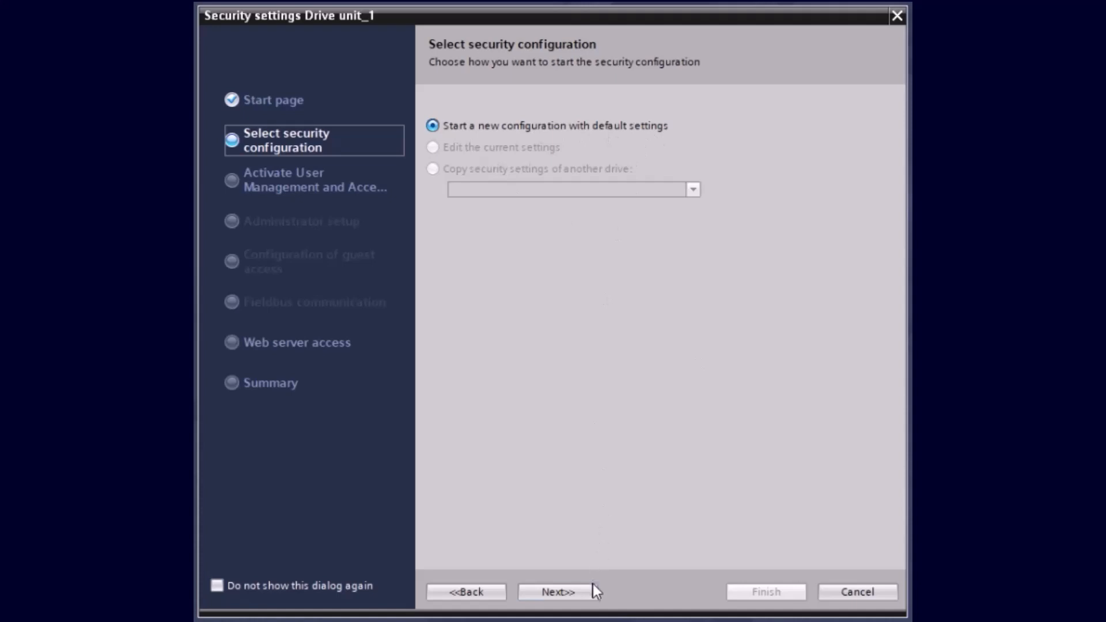
left_click(557, 593)
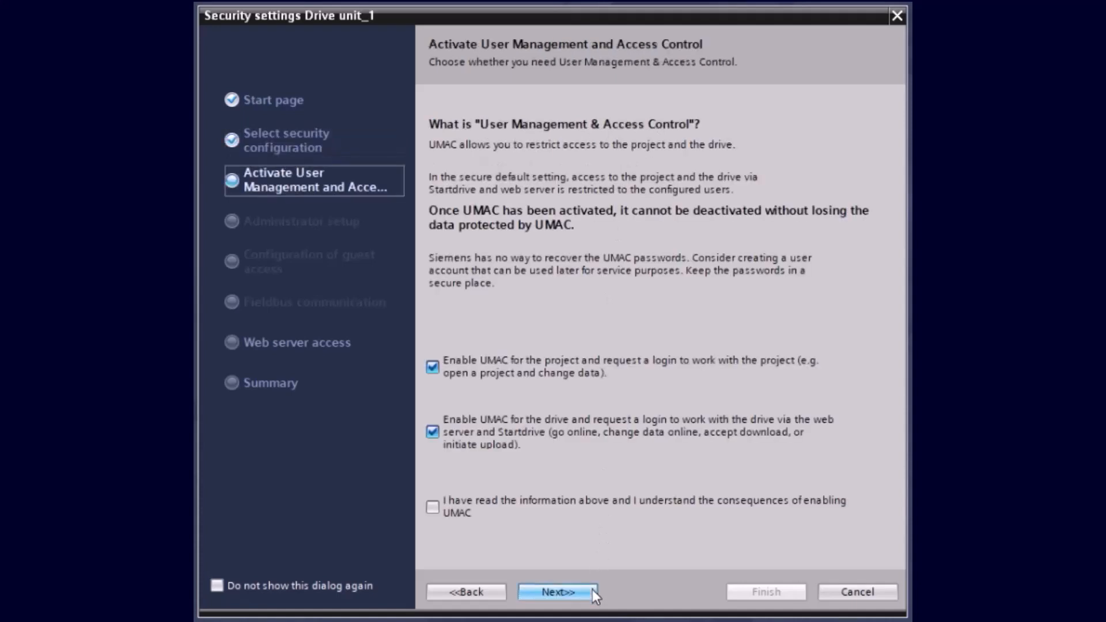
mouse_move(600, 430)
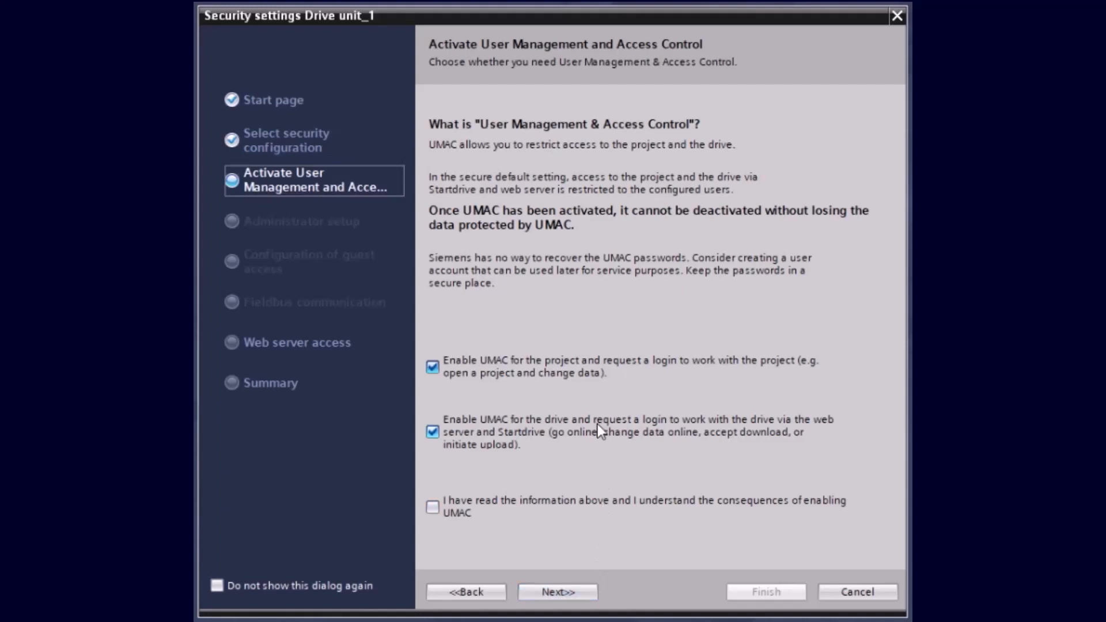
mouse_move(504, 199)
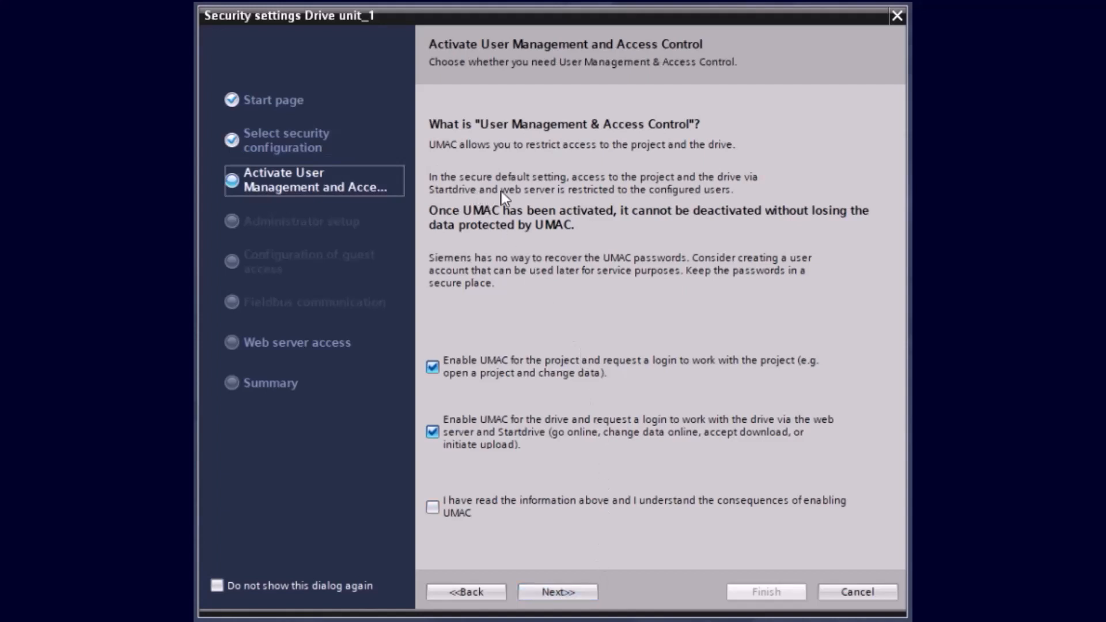
mouse_move(572, 227)
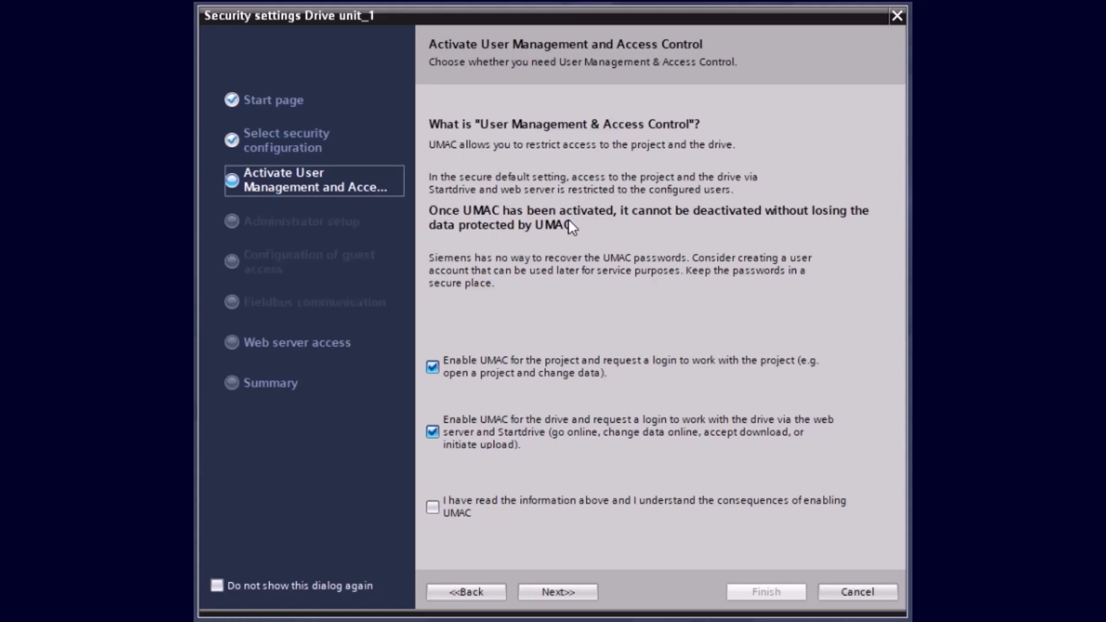
mouse_move(551, 259)
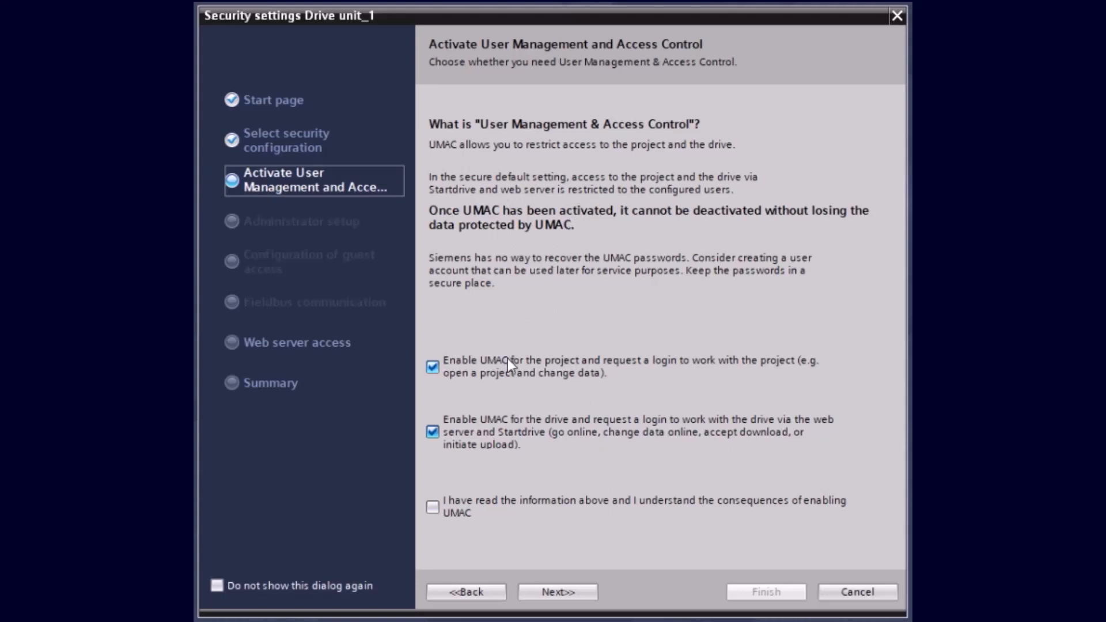
mouse_move(508, 373)
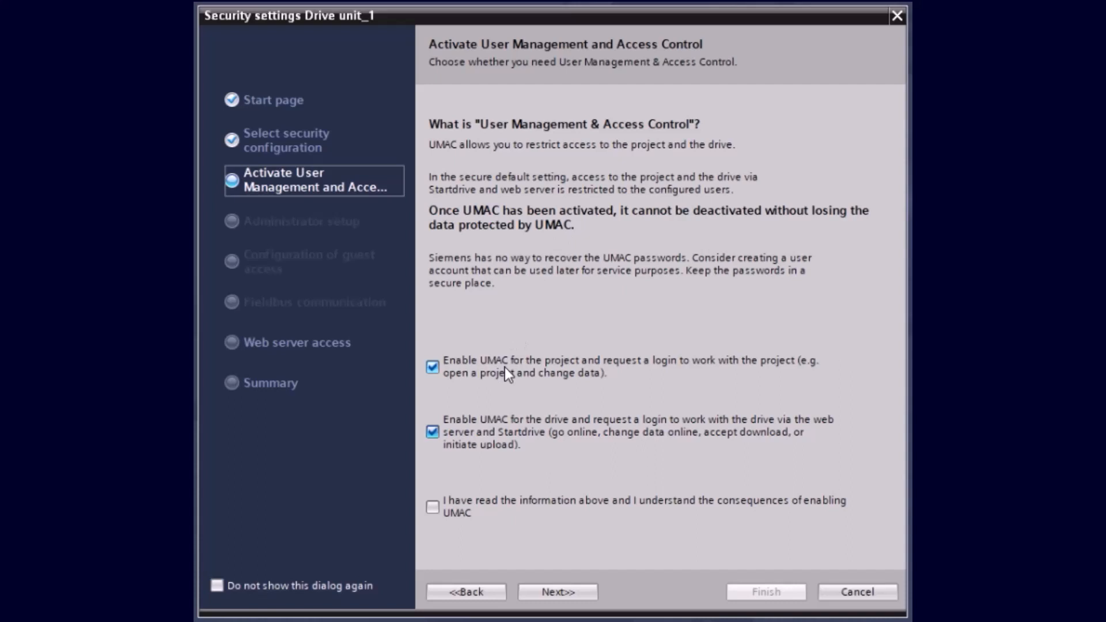
mouse_move(492, 399)
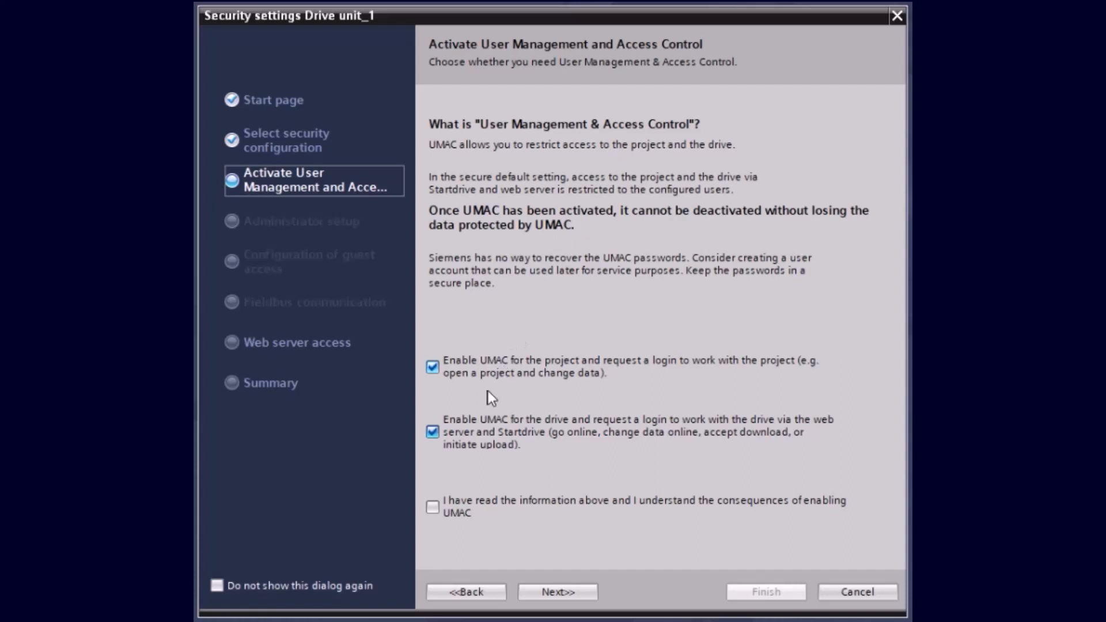
mouse_move(480, 451)
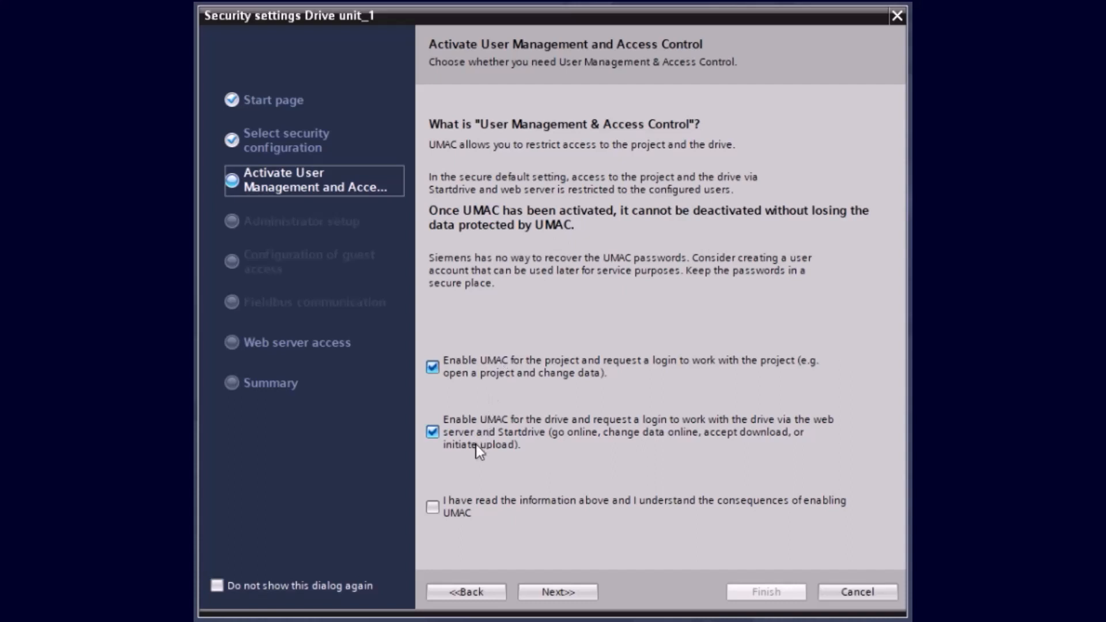
mouse_move(476, 489)
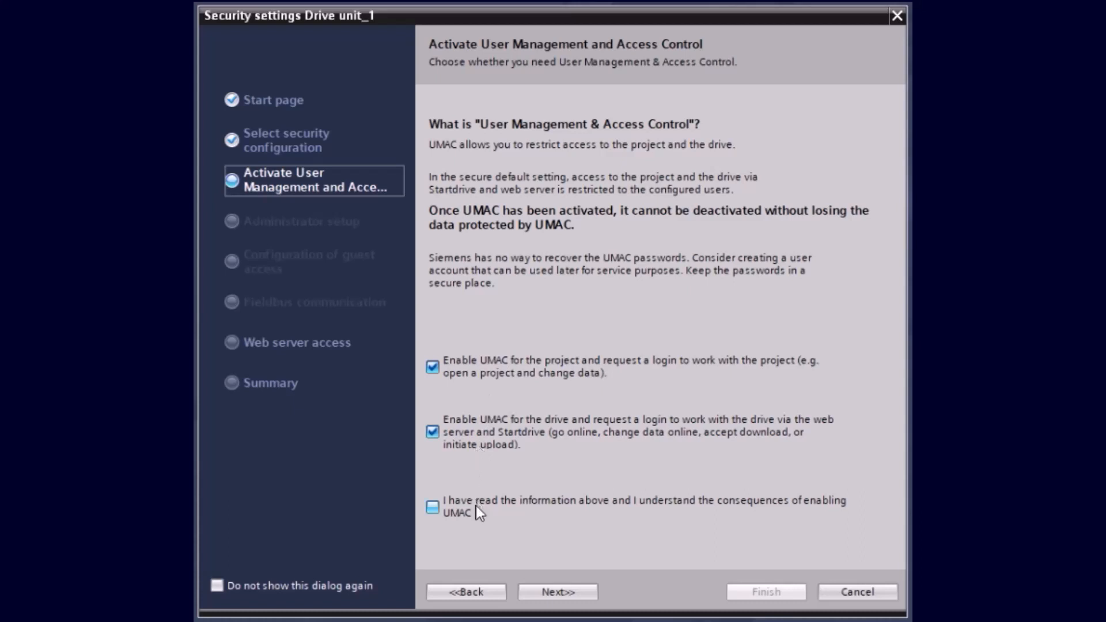
- Acknowledge the UMAC consequences checkbox and advance to the Administrator setup page
left_click(433, 507)
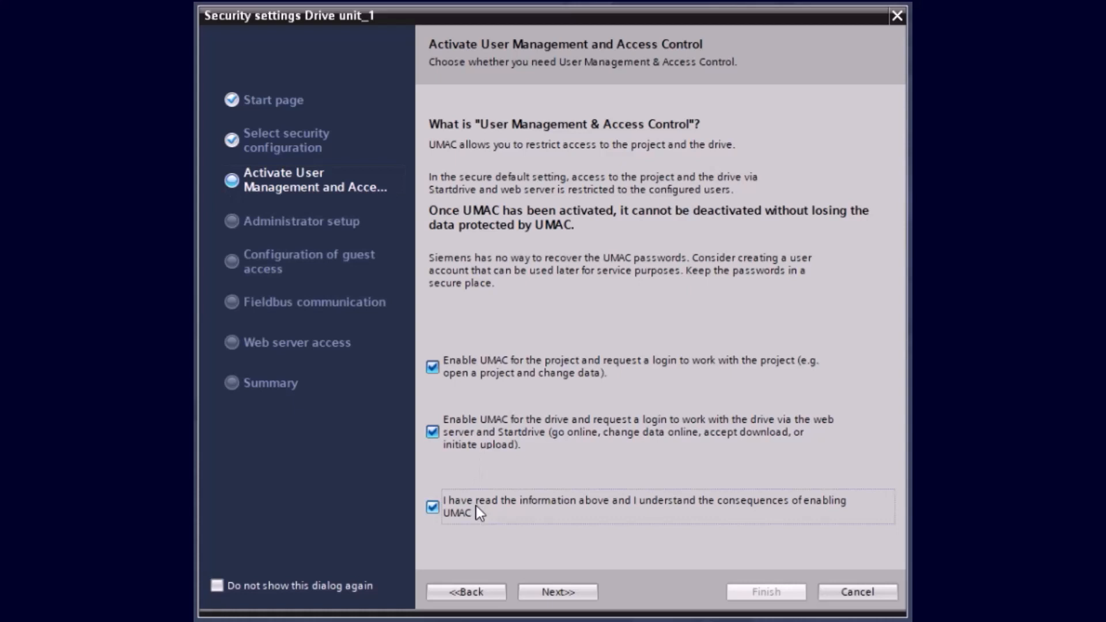
mouse_move(499, 516)
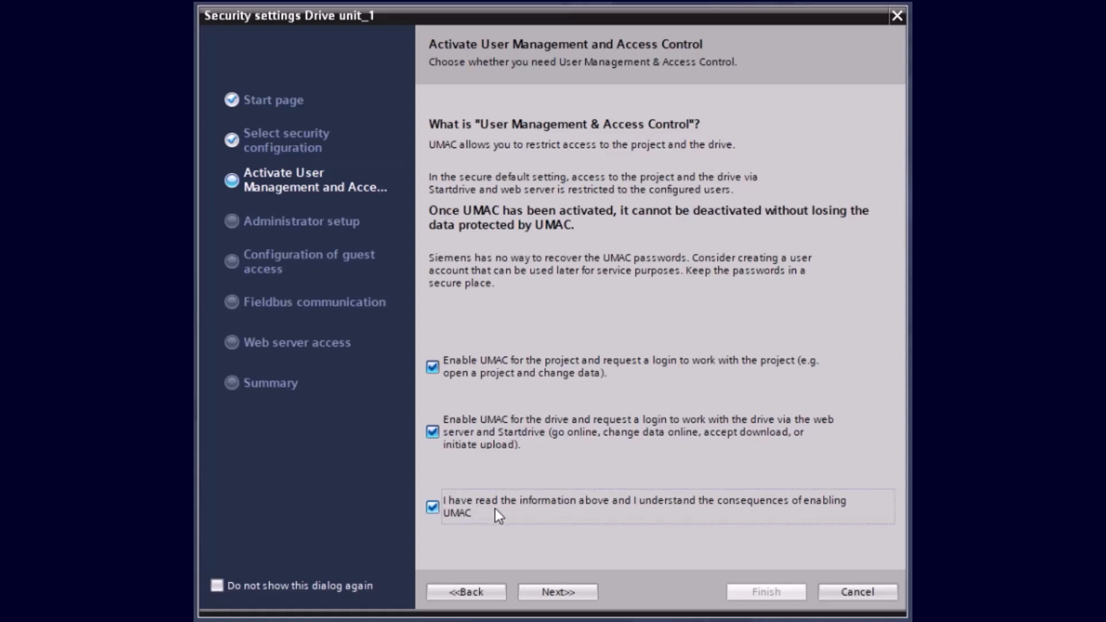
mouse_move(517, 523)
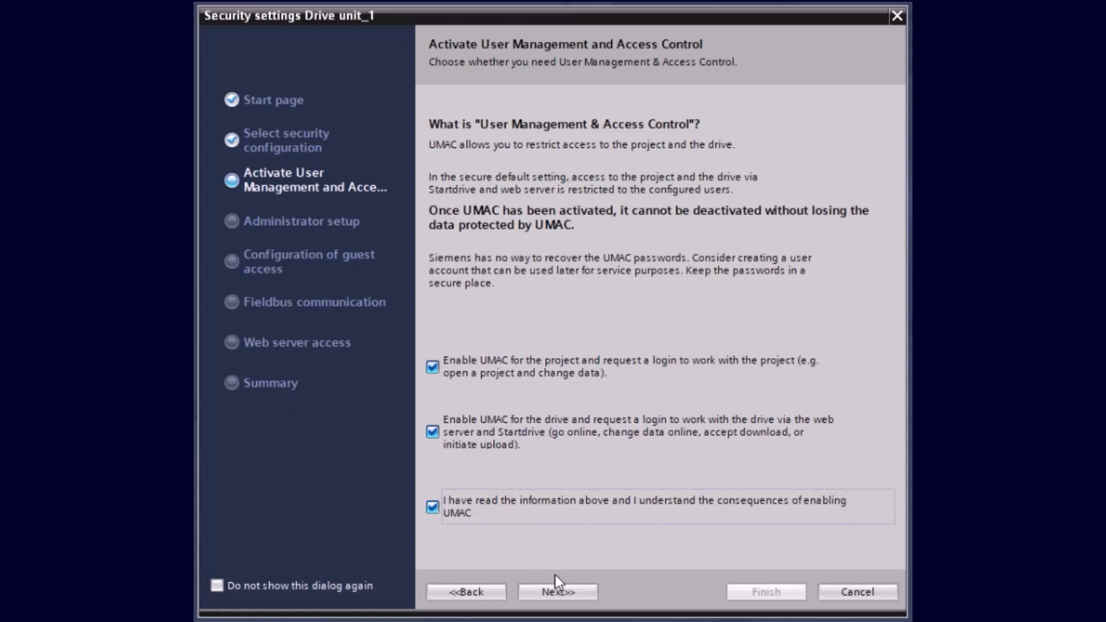
left_click(557, 591)
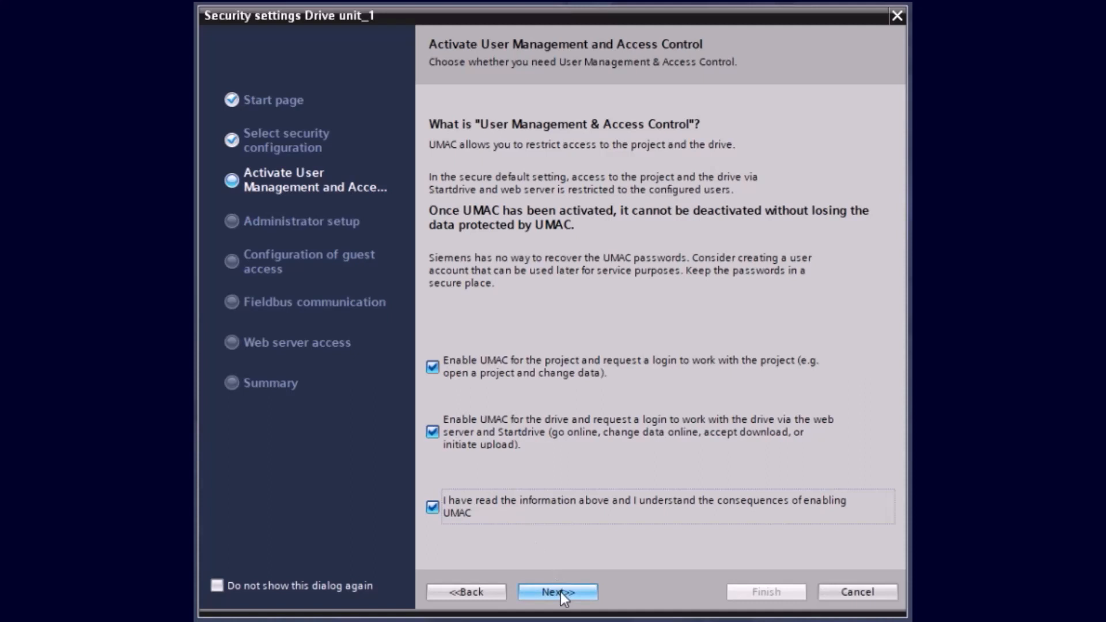
left_click(557, 592)
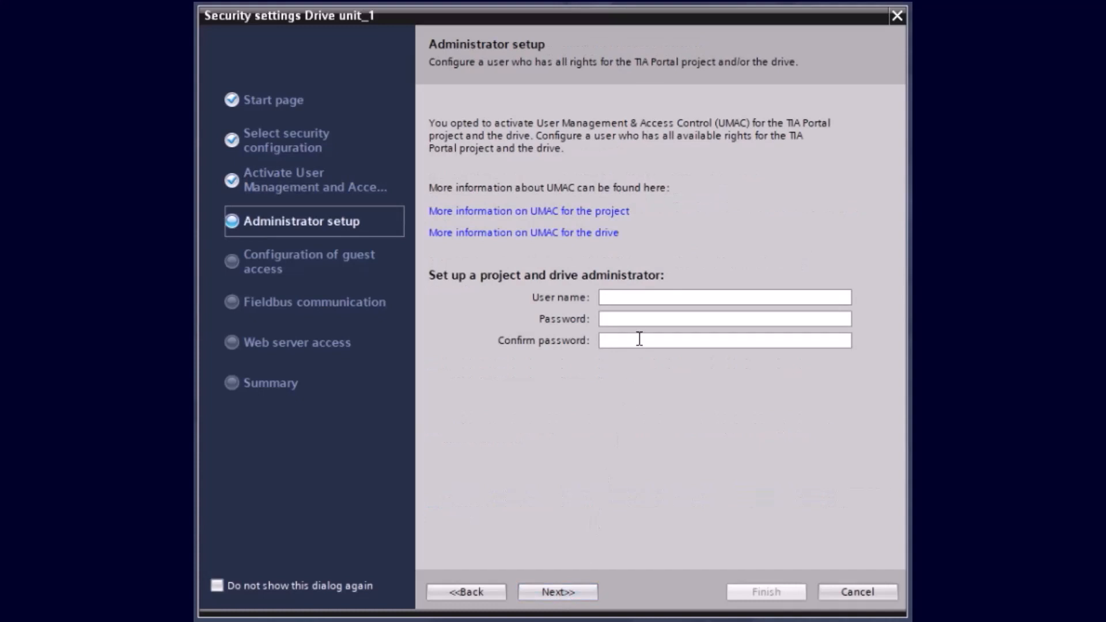
- Enter 'Admitor' as the administrator user name
left_click(724, 298)
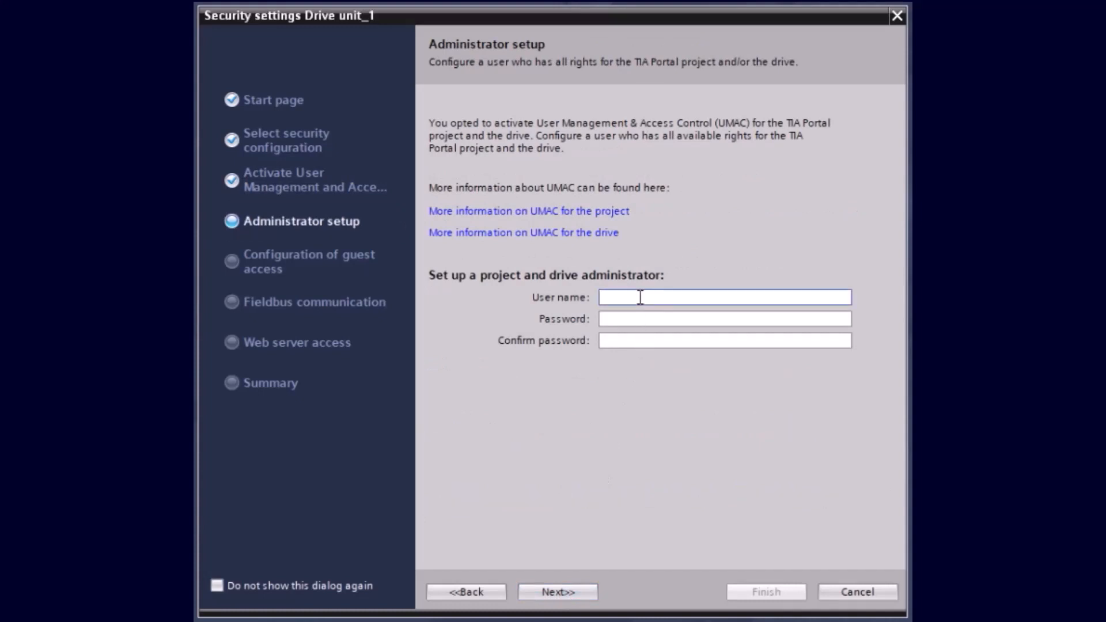
type("A")
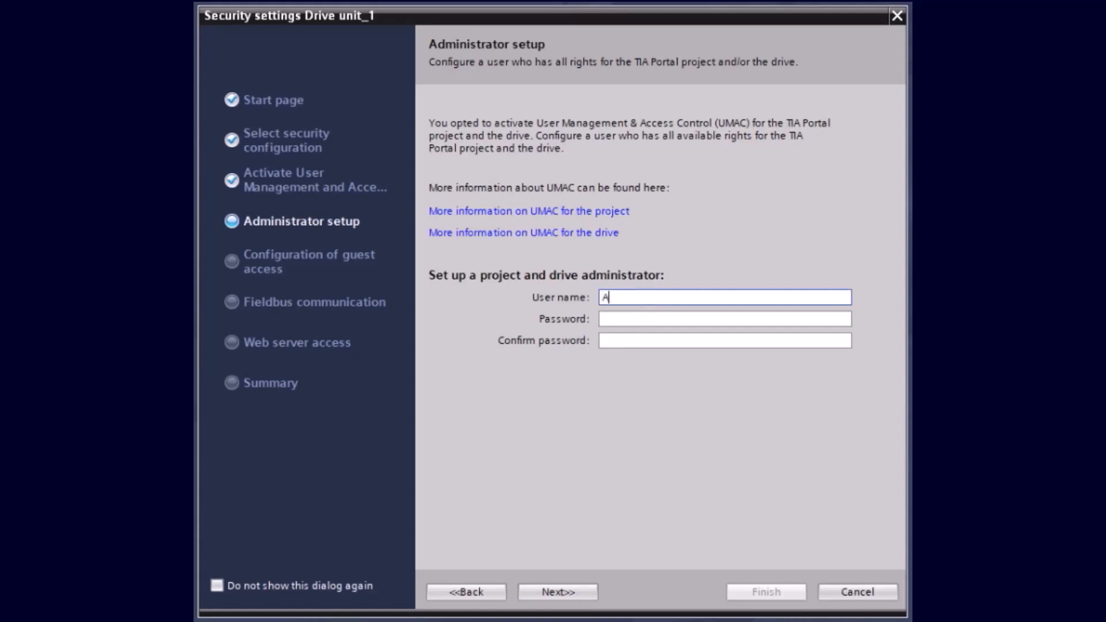
type("dministra")
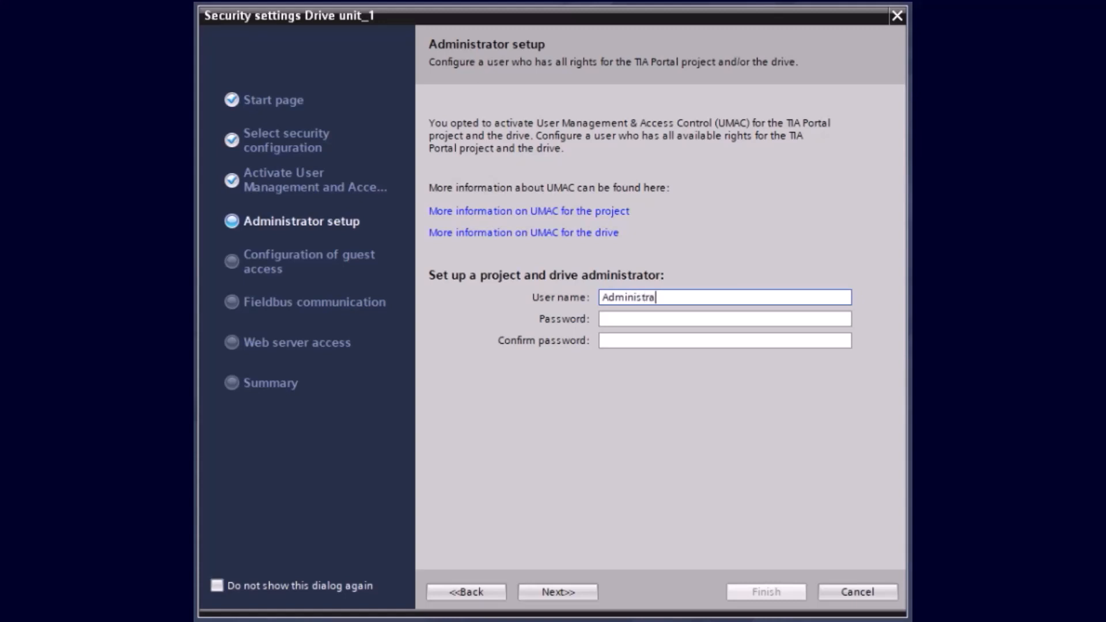
type("tor")
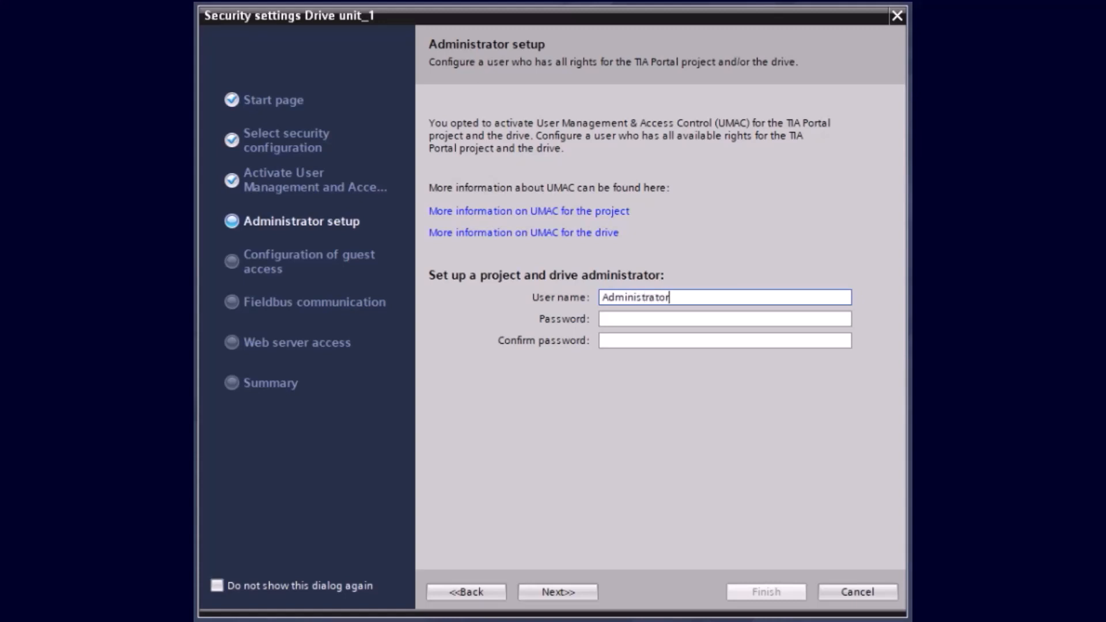
- Enter and confirm a matching administrator password, then advance to guest access
left_click(723, 318)
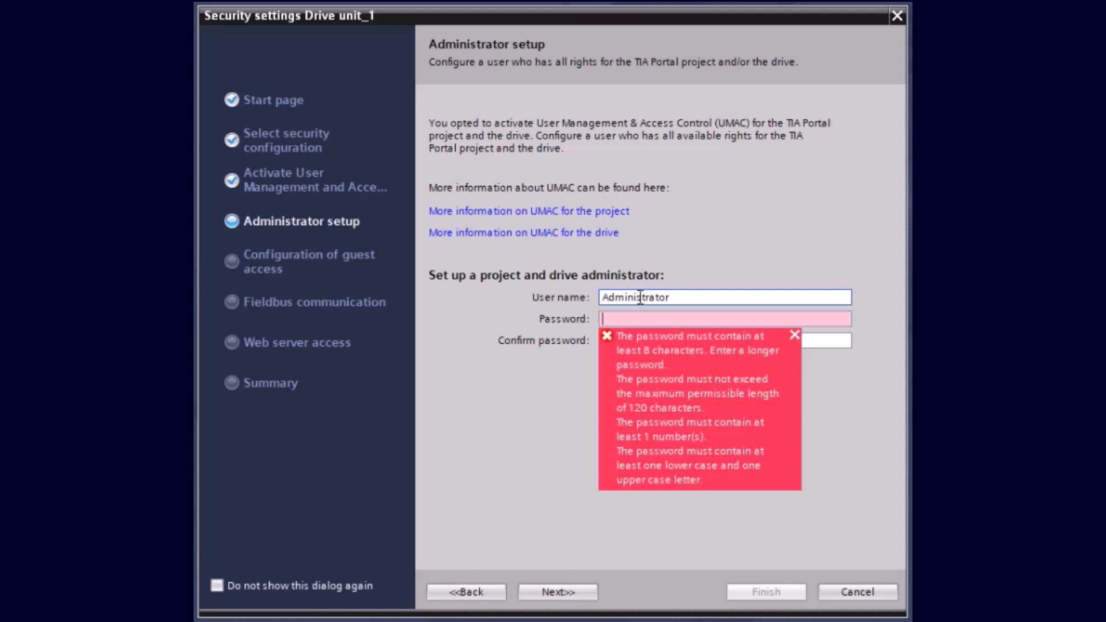
type("*")
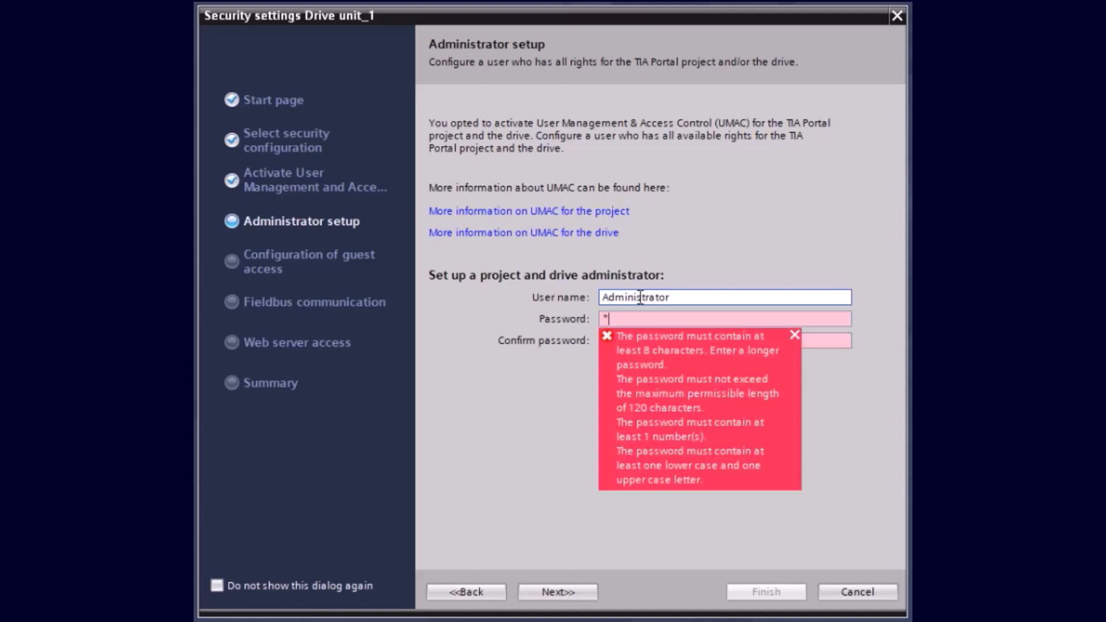
type("****")
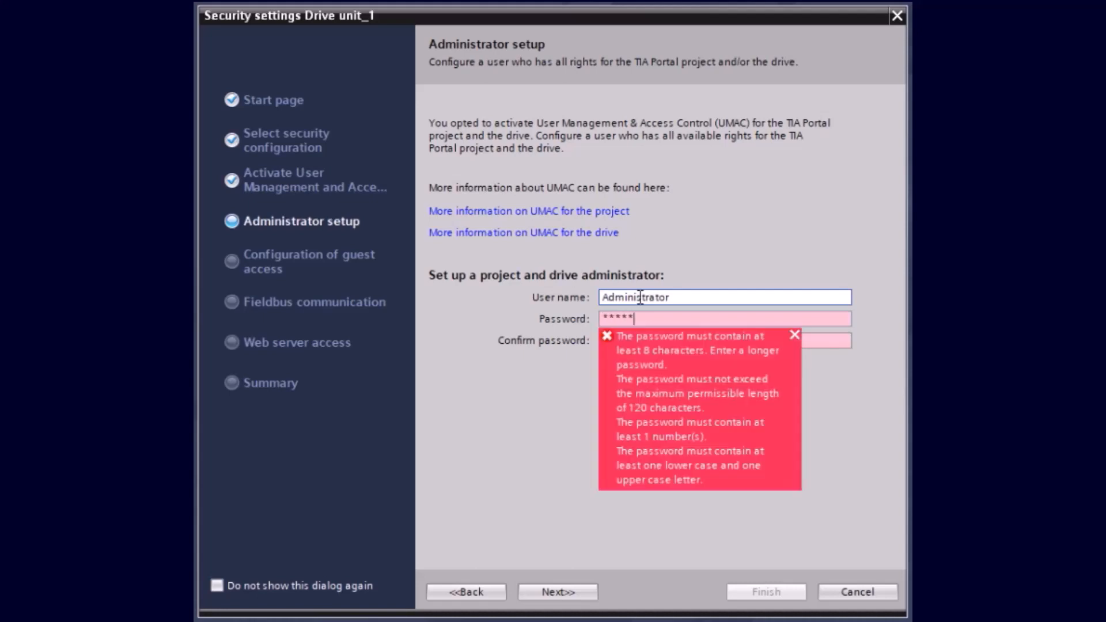
type("***")
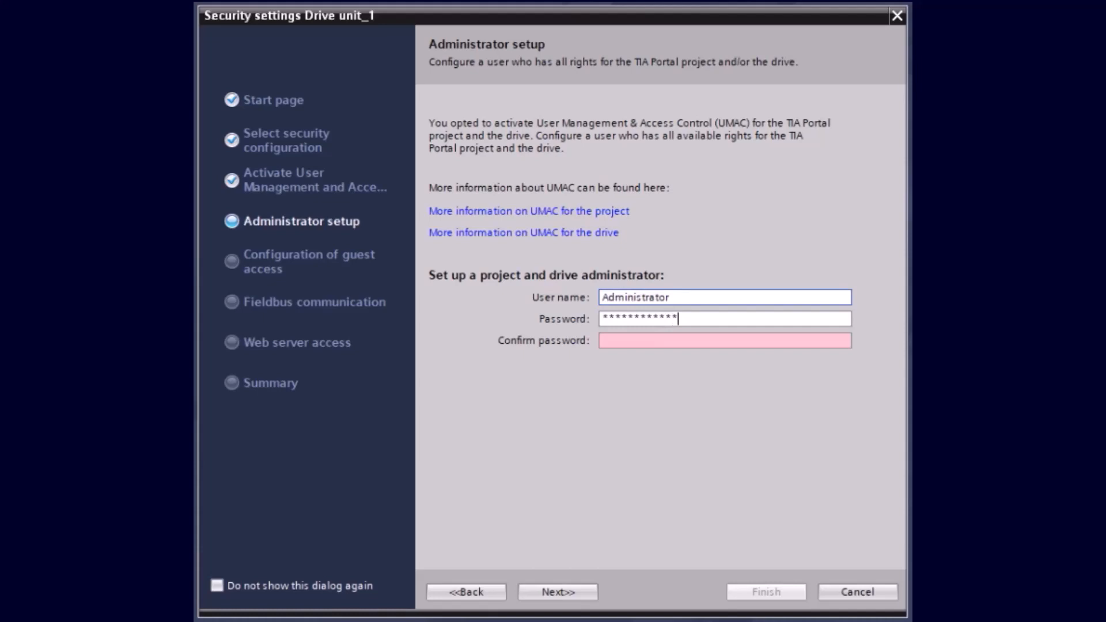
left_click(725, 340)
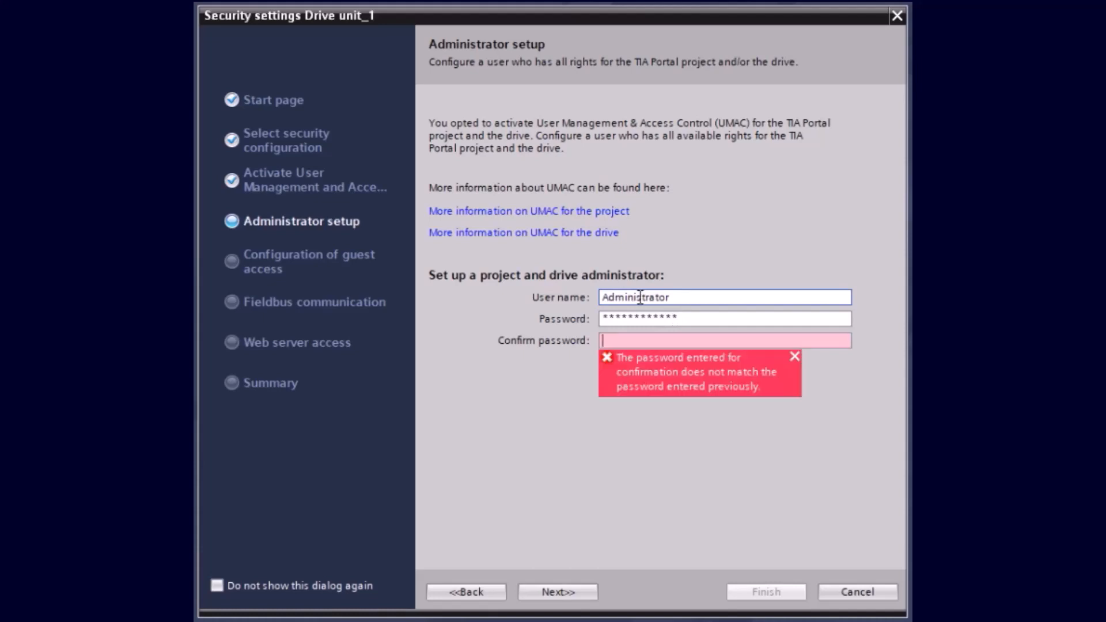
type("***")
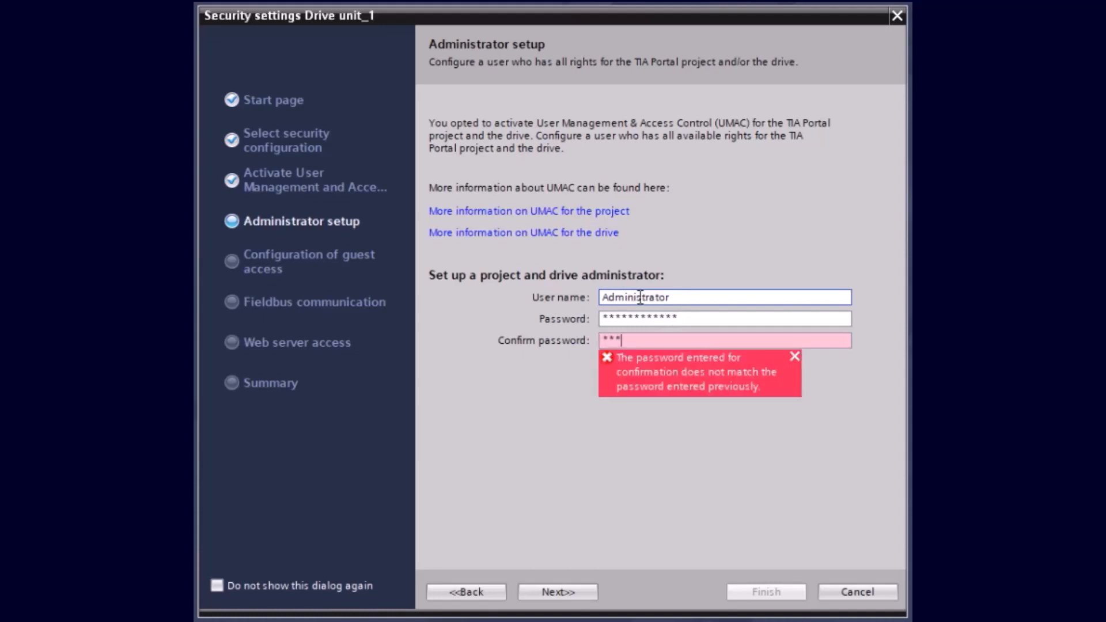
type("**")
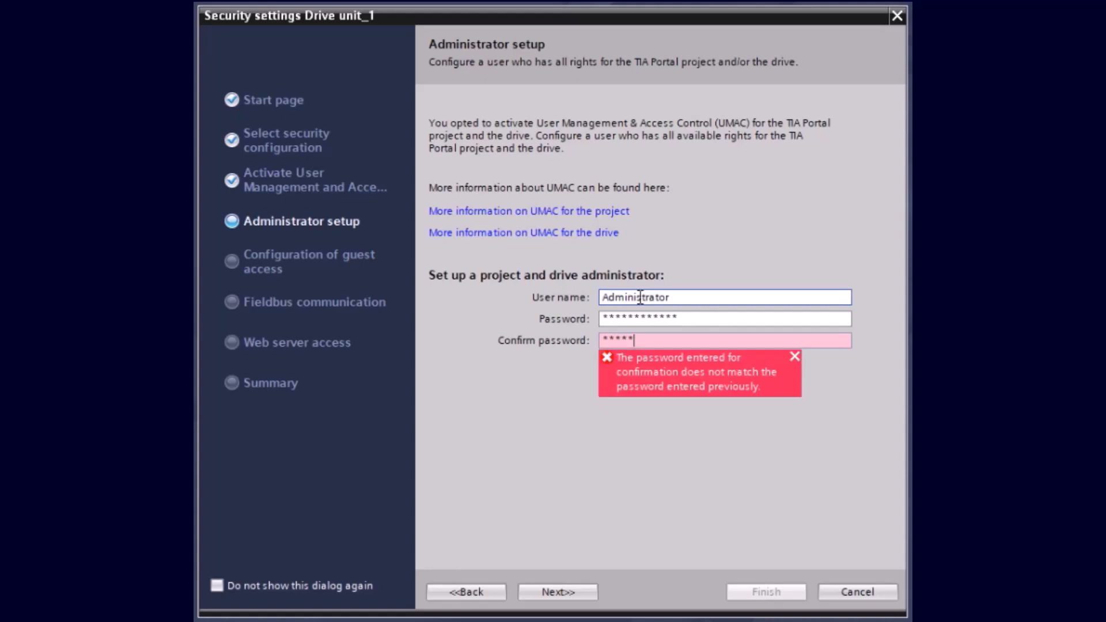
type("****")
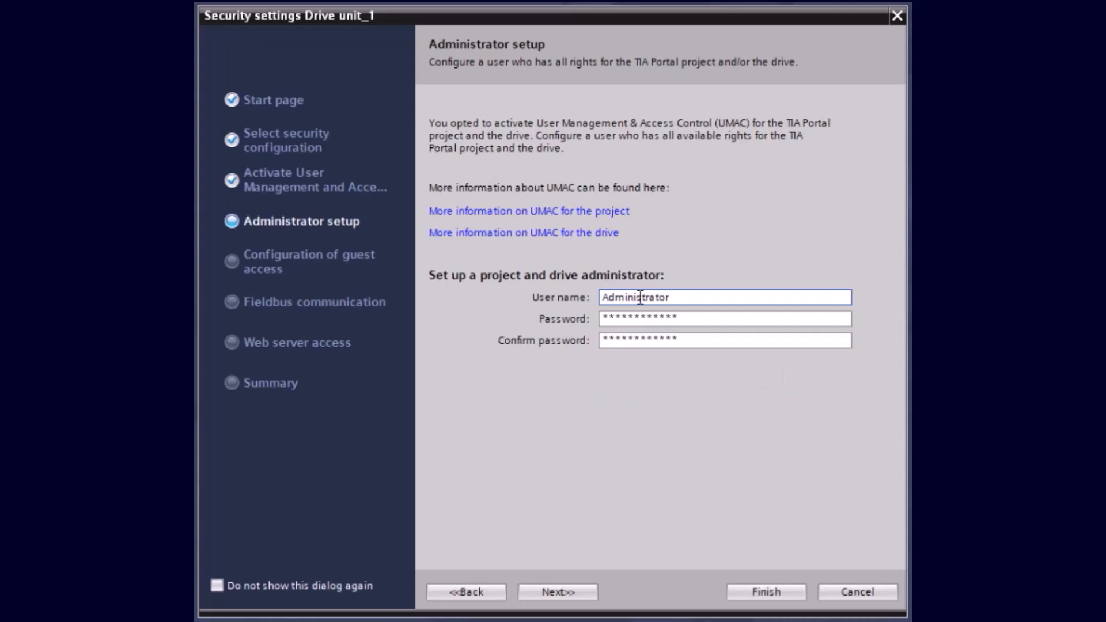
mouse_move(631, 436)
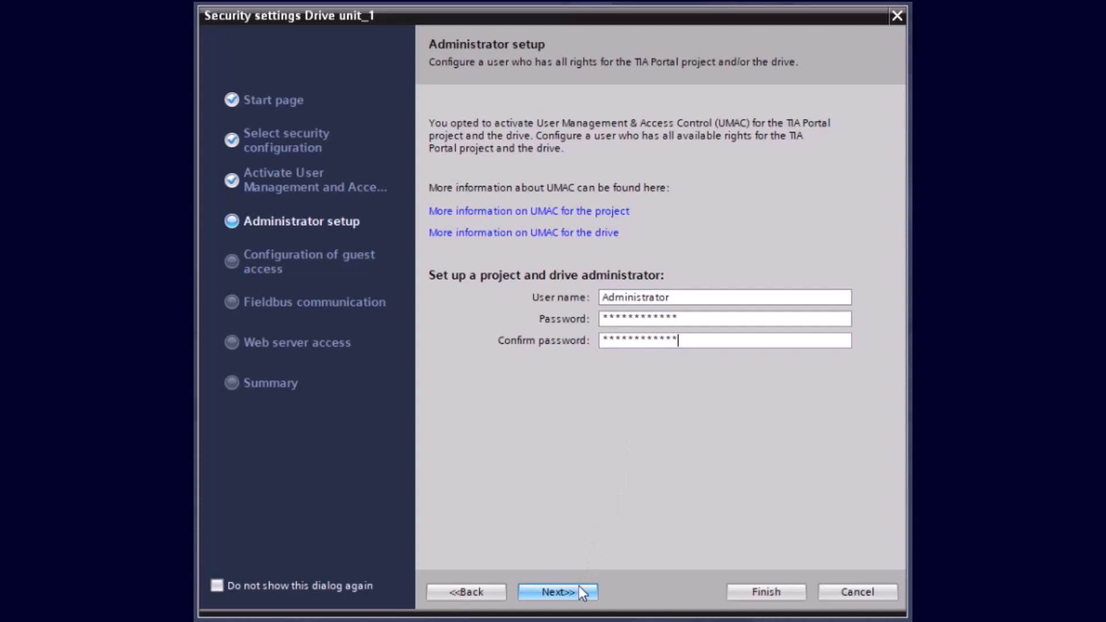
left_click(557, 592)
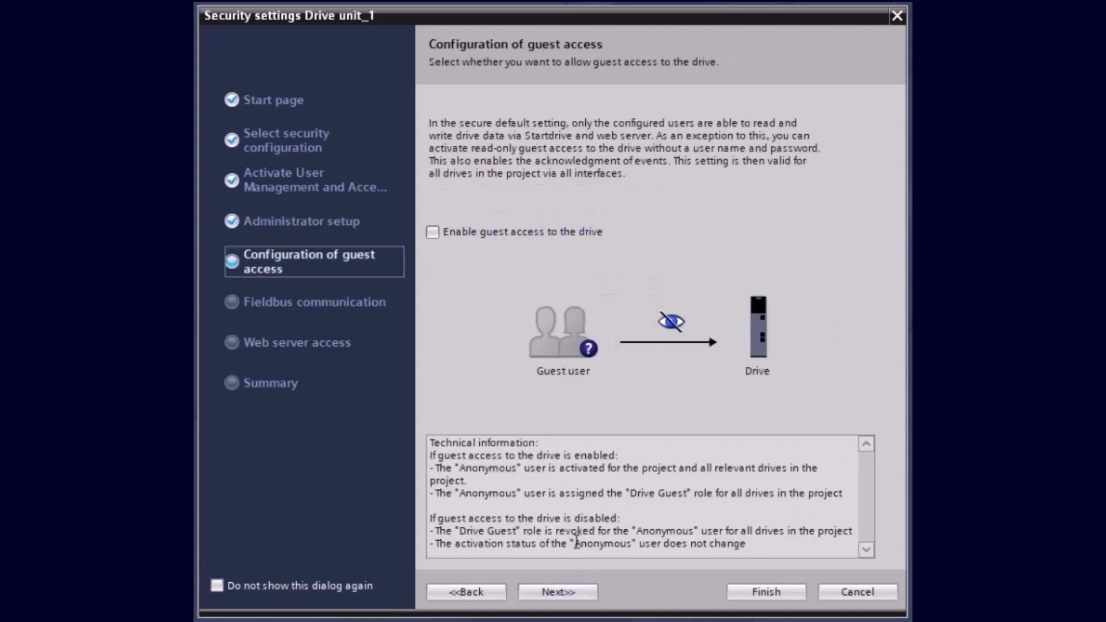
mouse_move(551, 314)
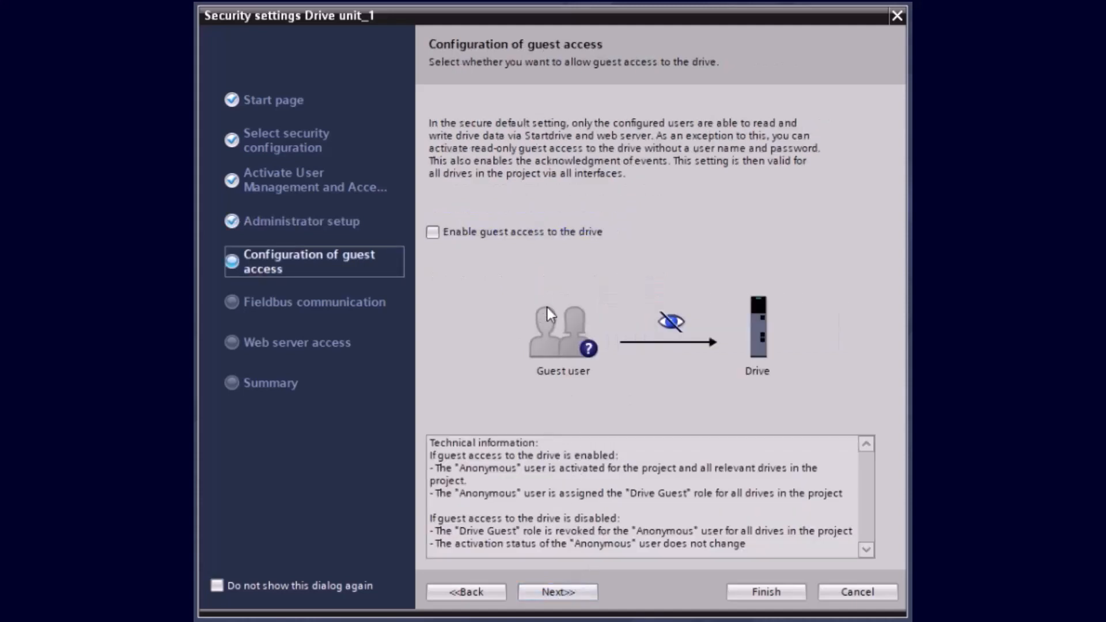
mouse_move(542, 293)
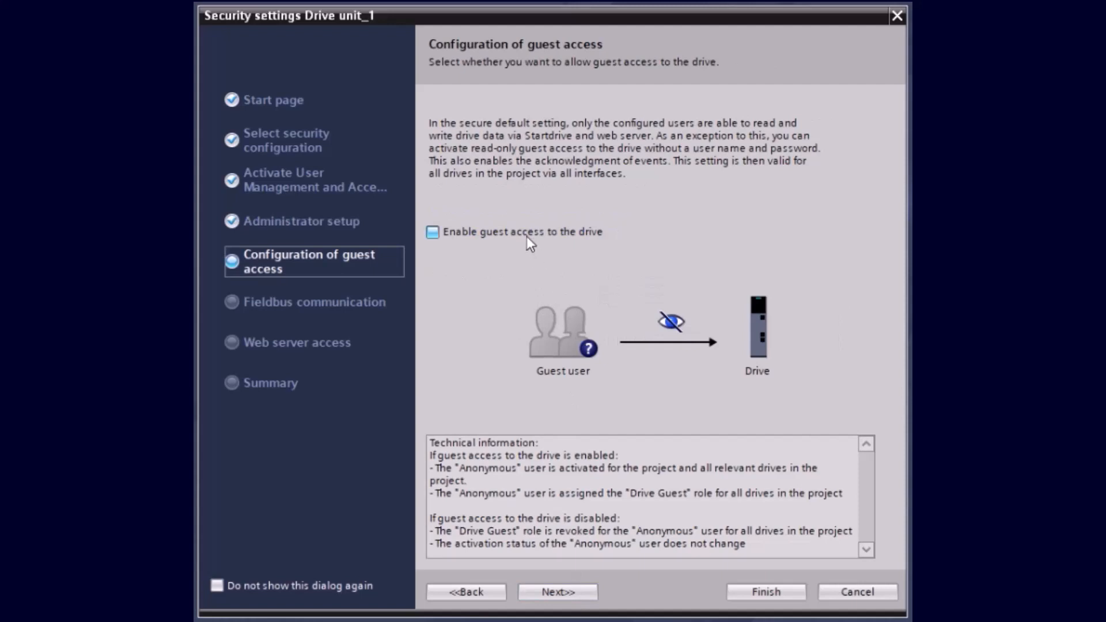
- Enable guest access to the drive and advance to the Fieldbus communication page
left_click(432, 232)
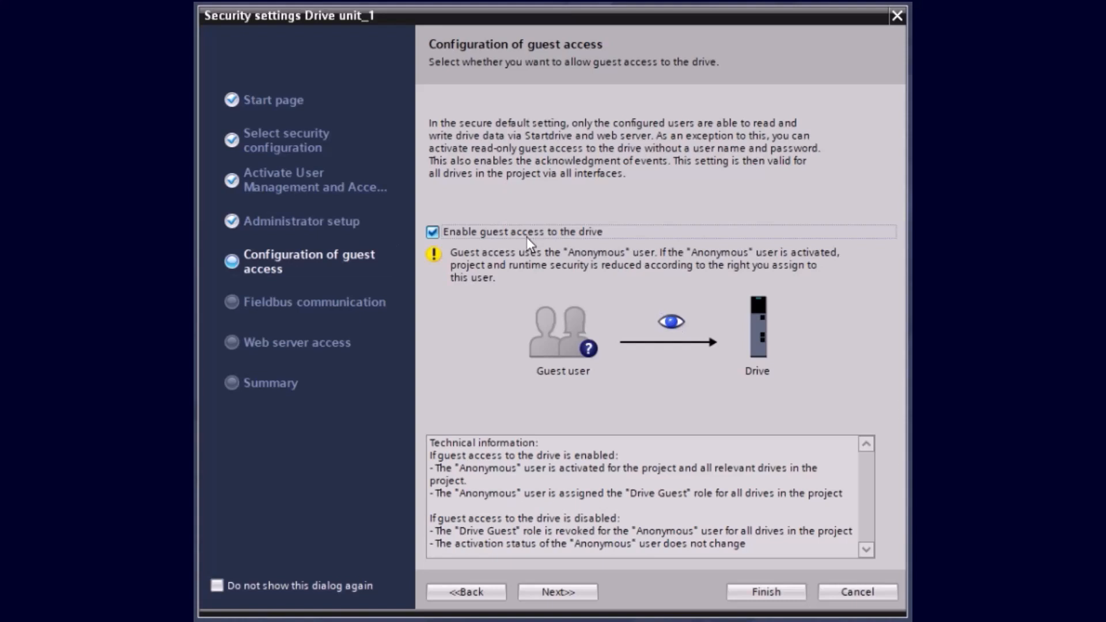
mouse_move(573, 591)
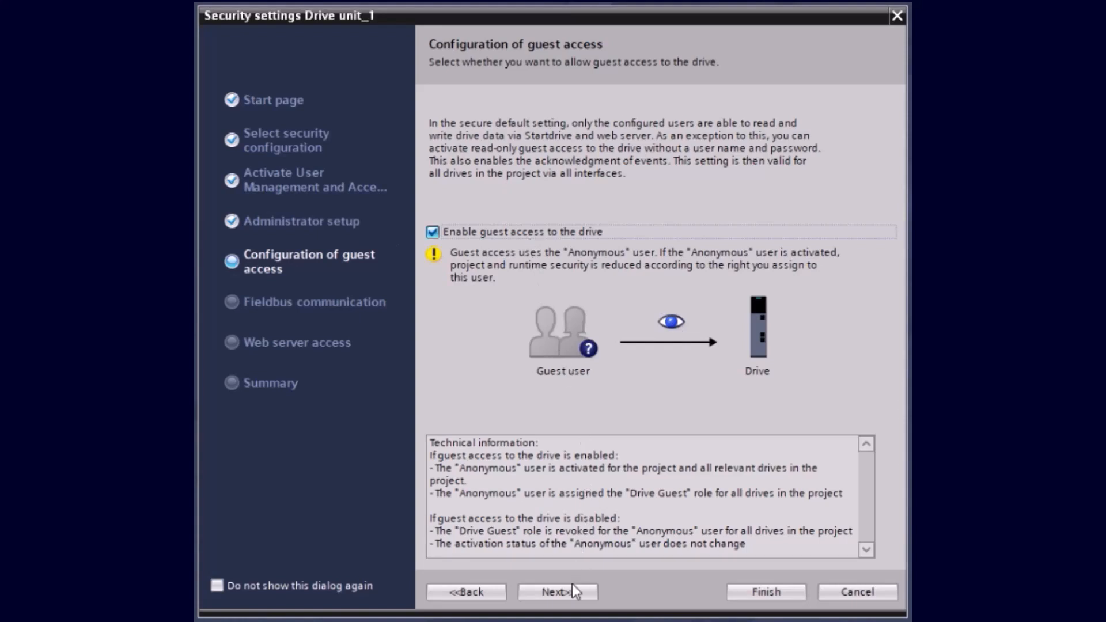
left_click(557, 593)
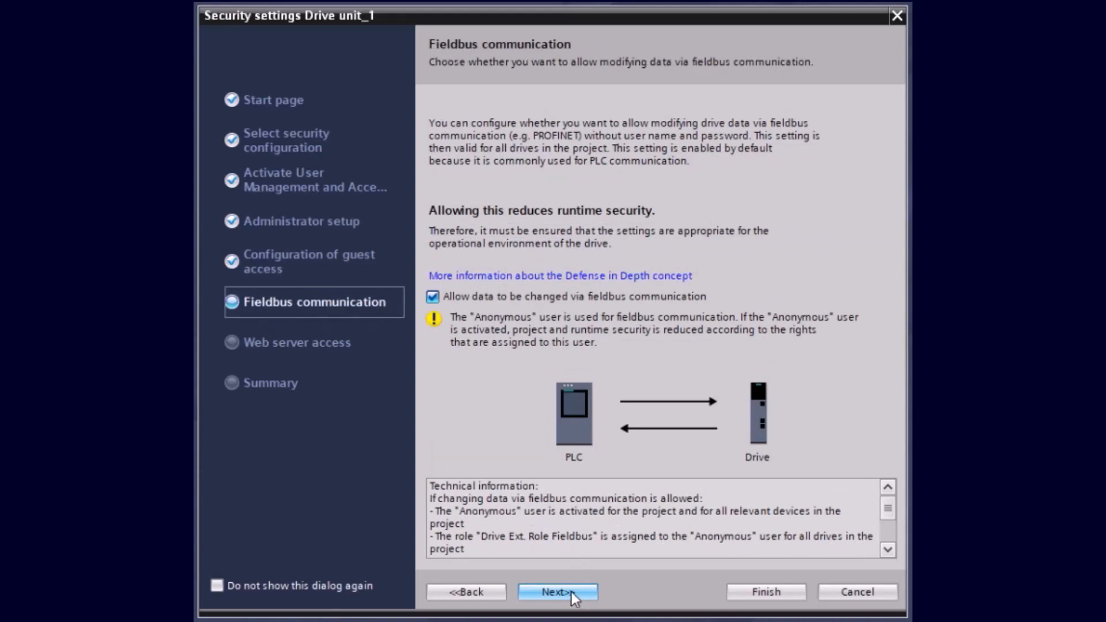
mouse_move(624, 473)
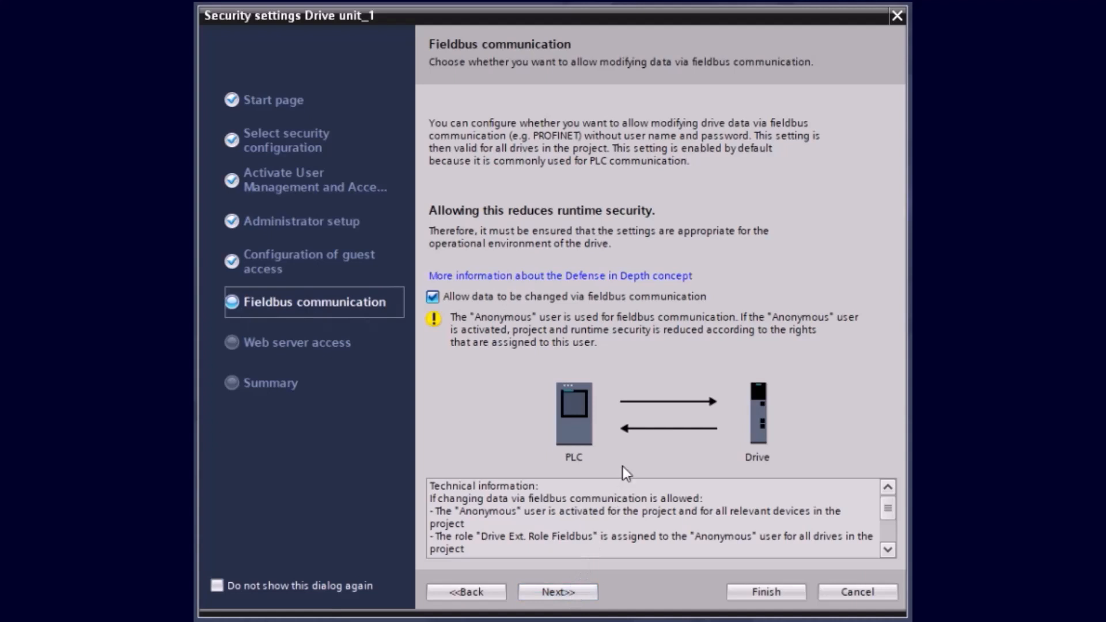
mouse_move(620, 370)
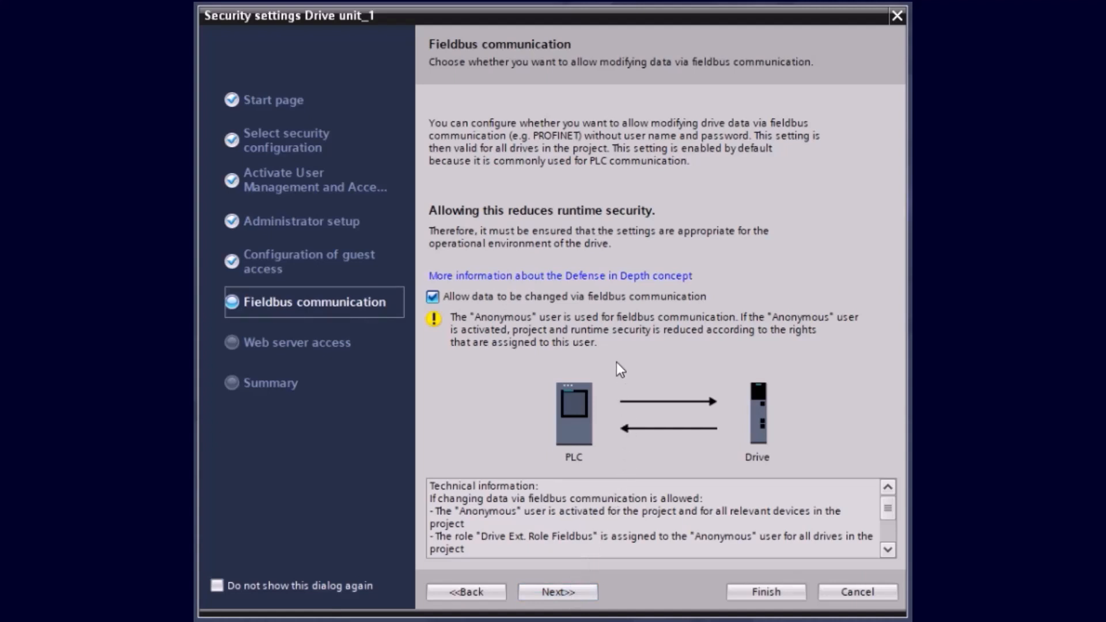
mouse_move(618, 400)
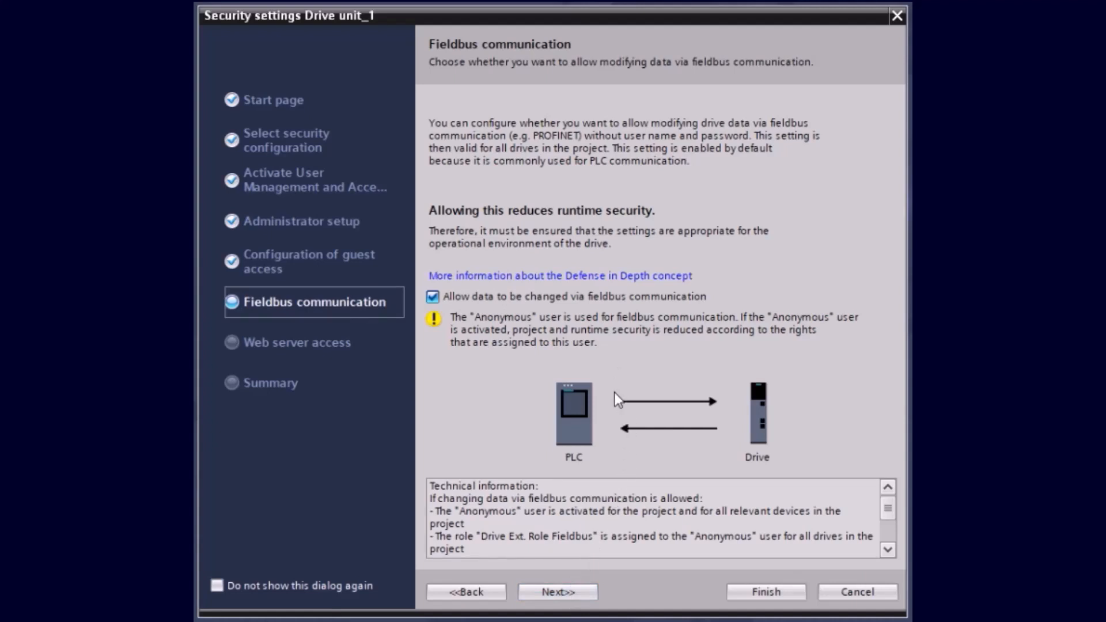
mouse_move(579, 592)
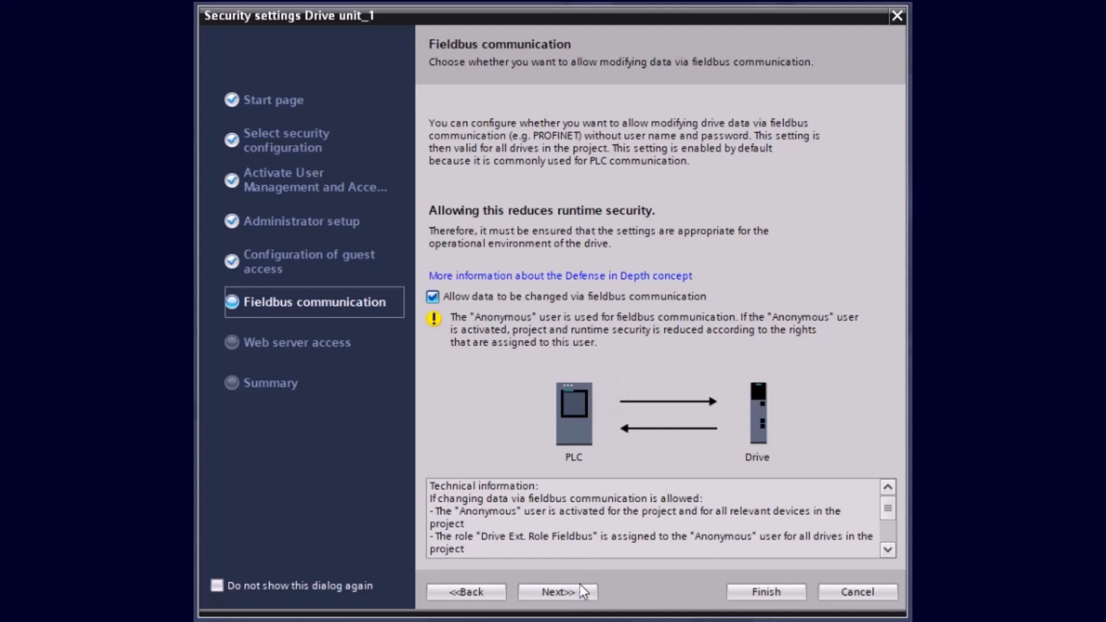
- Keep fieldbus data changes allowed and advance to the Web server access page
left_click(557, 591)
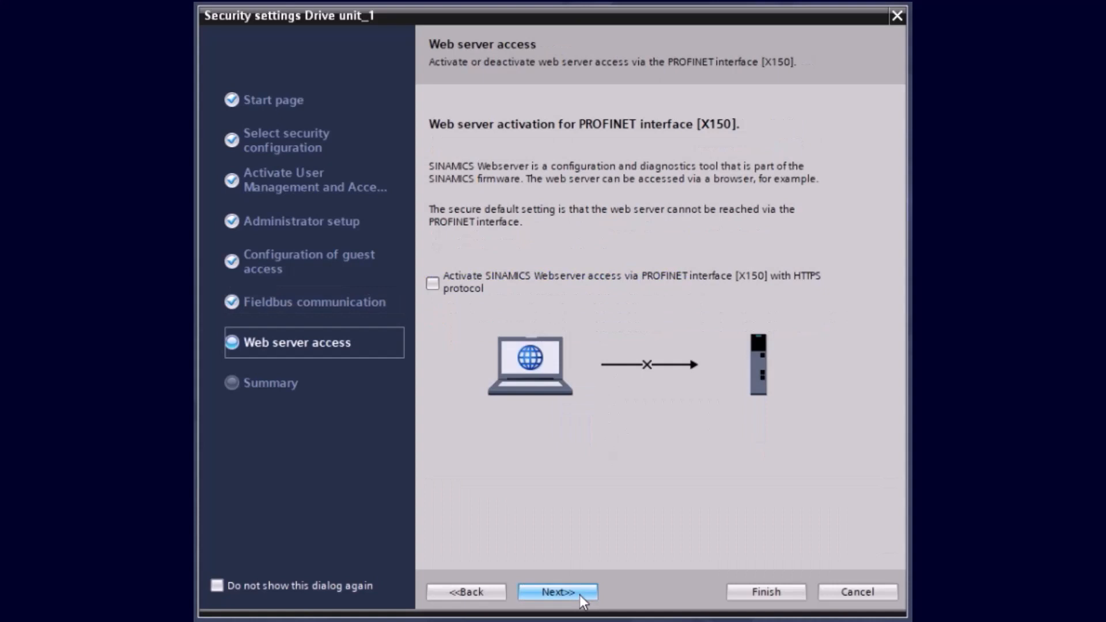
mouse_move(530, 311)
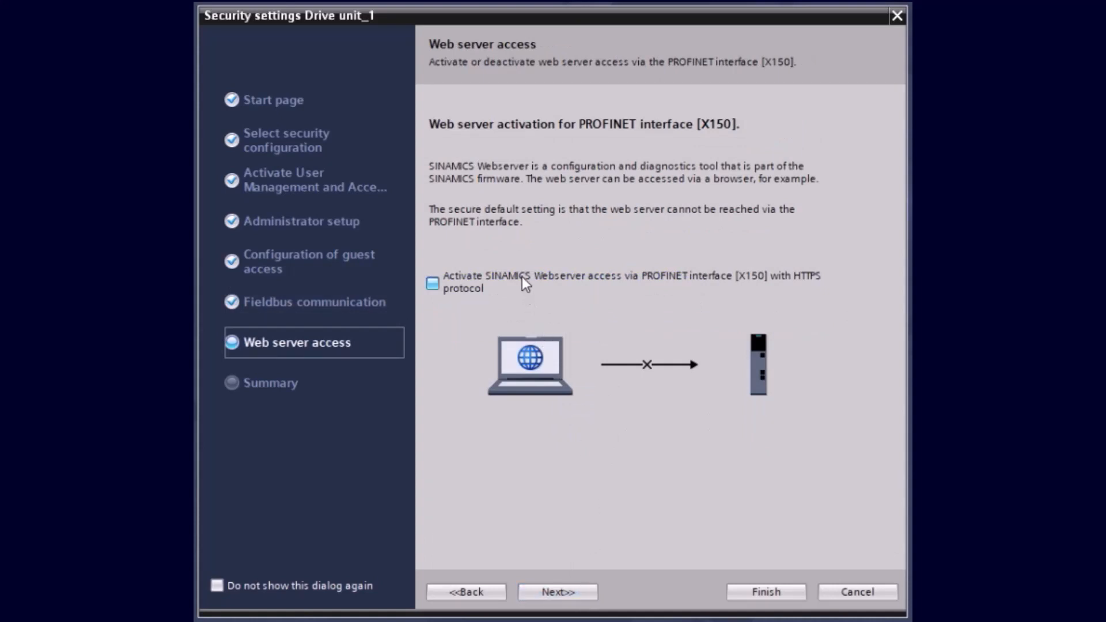
- Toggle HTTPS web server access on then off, leaving it deactivated, and advance to Summary
left_click(433, 283)
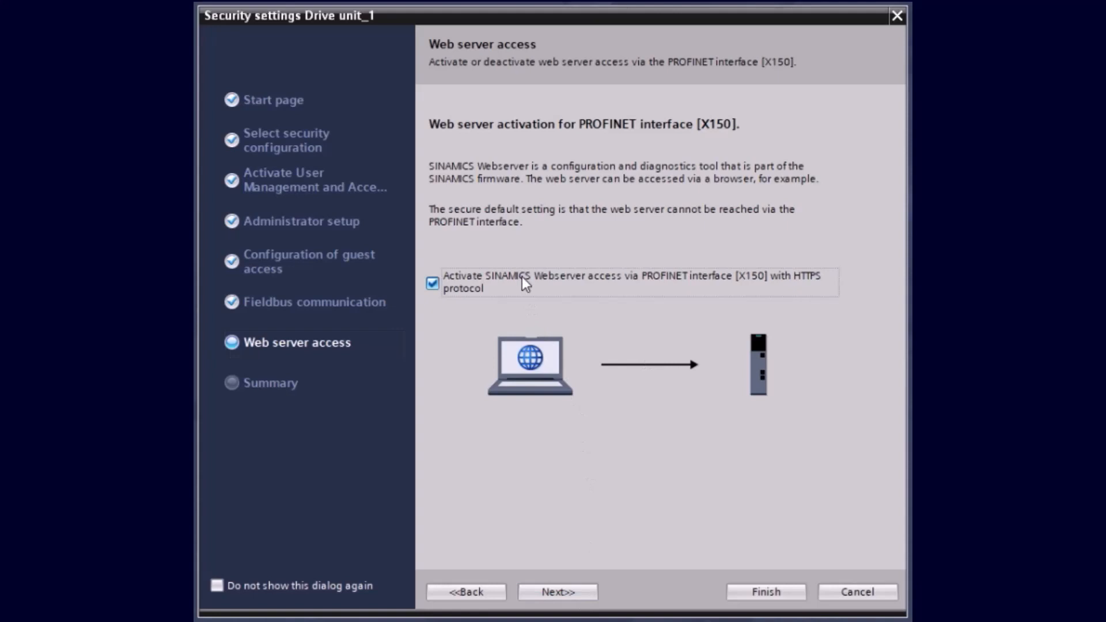
left_click(432, 284)
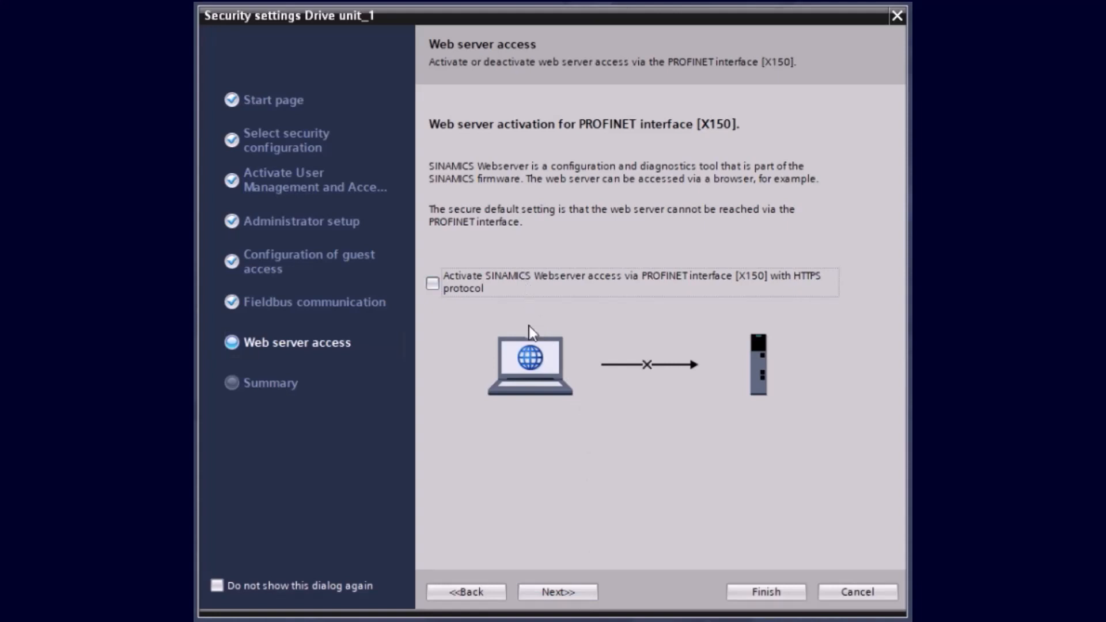
mouse_move(549, 565)
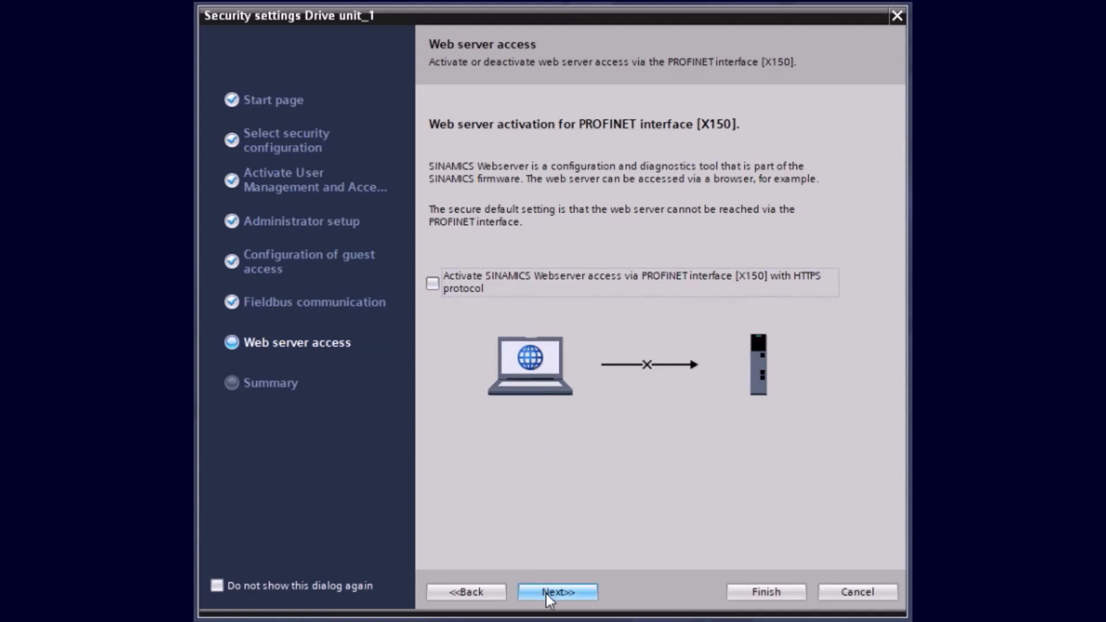
left_click(556, 591)
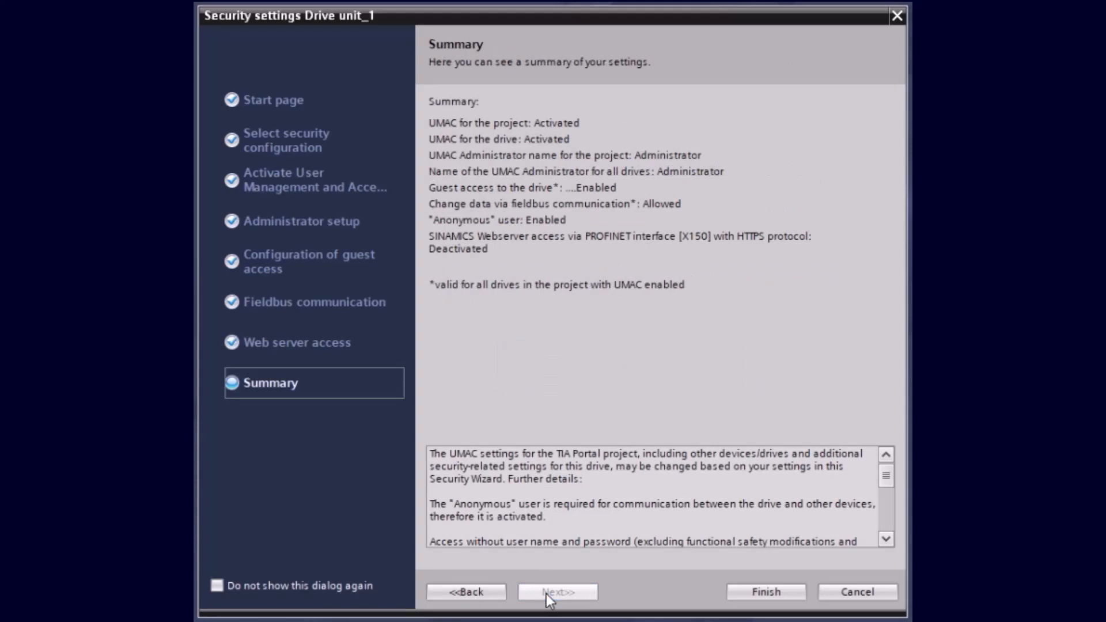
mouse_move(558, 599)
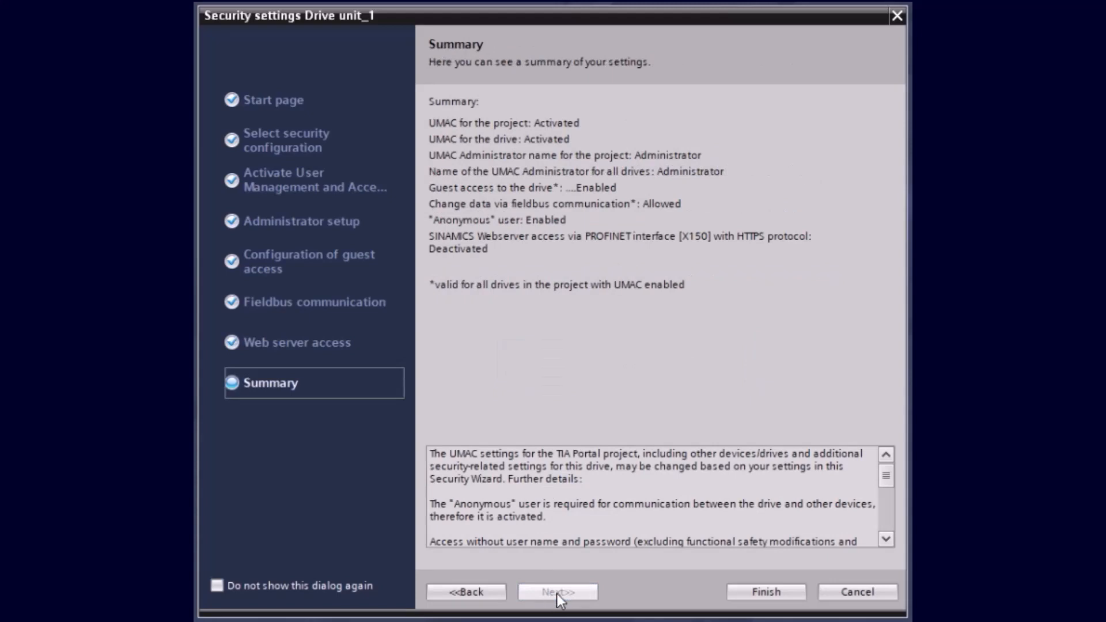
mouse_move(765, 591)
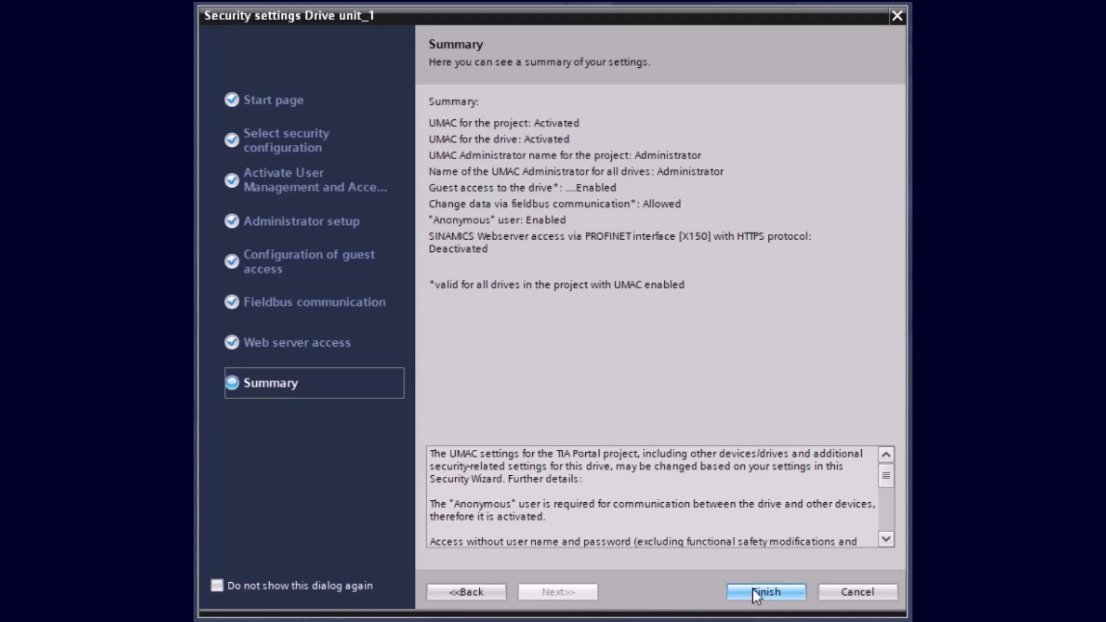
- Finish the wizard, applying UMAC administrator, guest access, fieldbus allowed, web server off
left_click(765, 592)
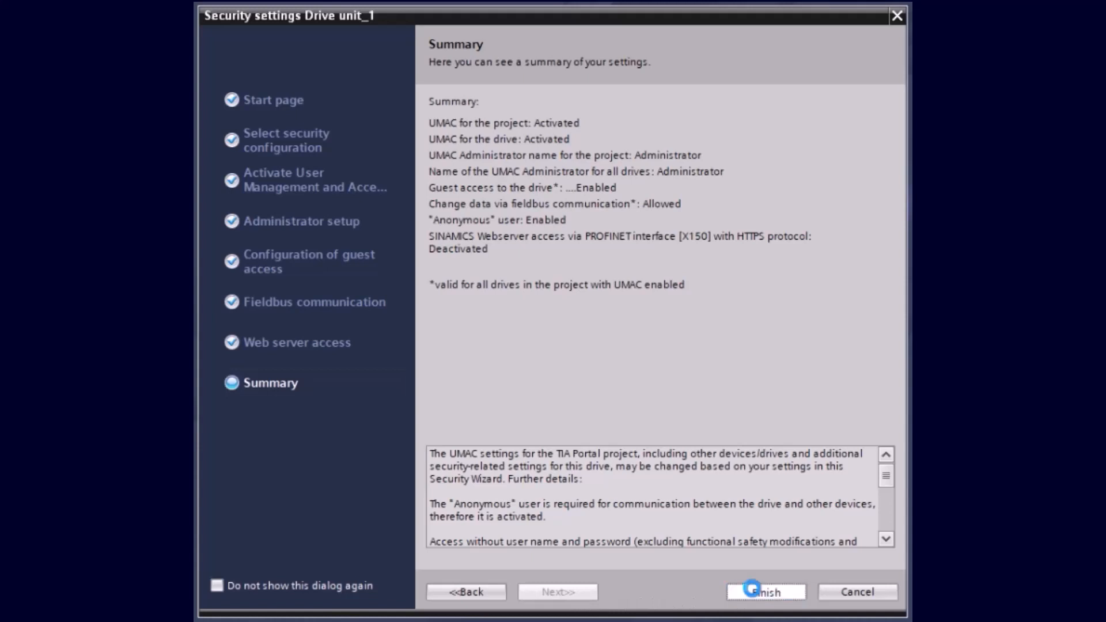
left_click(766, 592)
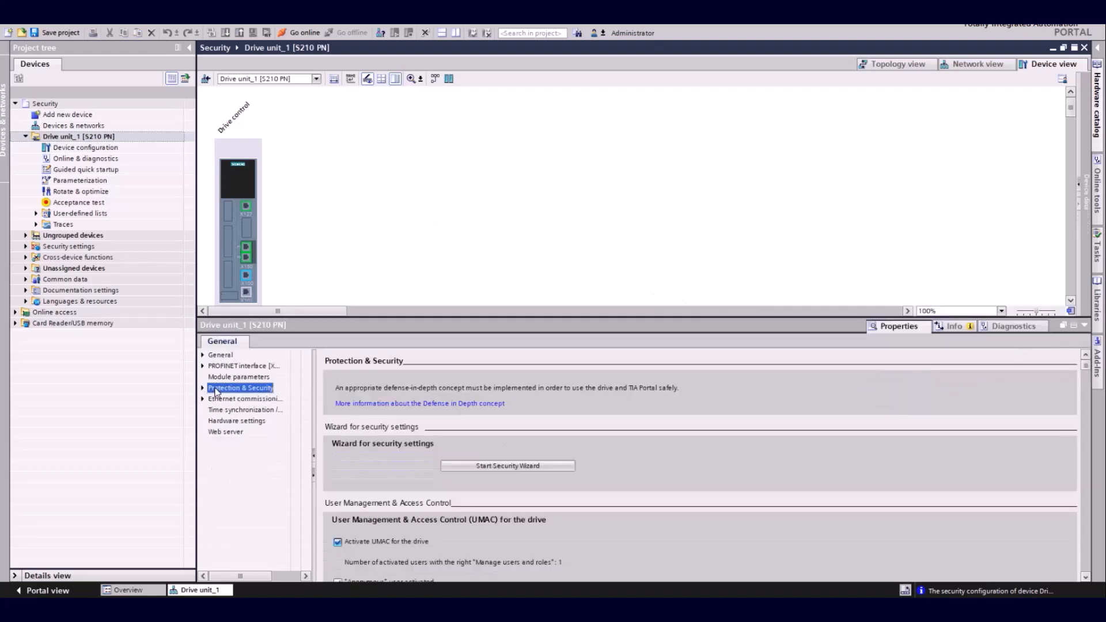
- Start the Security Wizard again from Protection & Security with 'Edit the current settings'
left_click(507, 466)
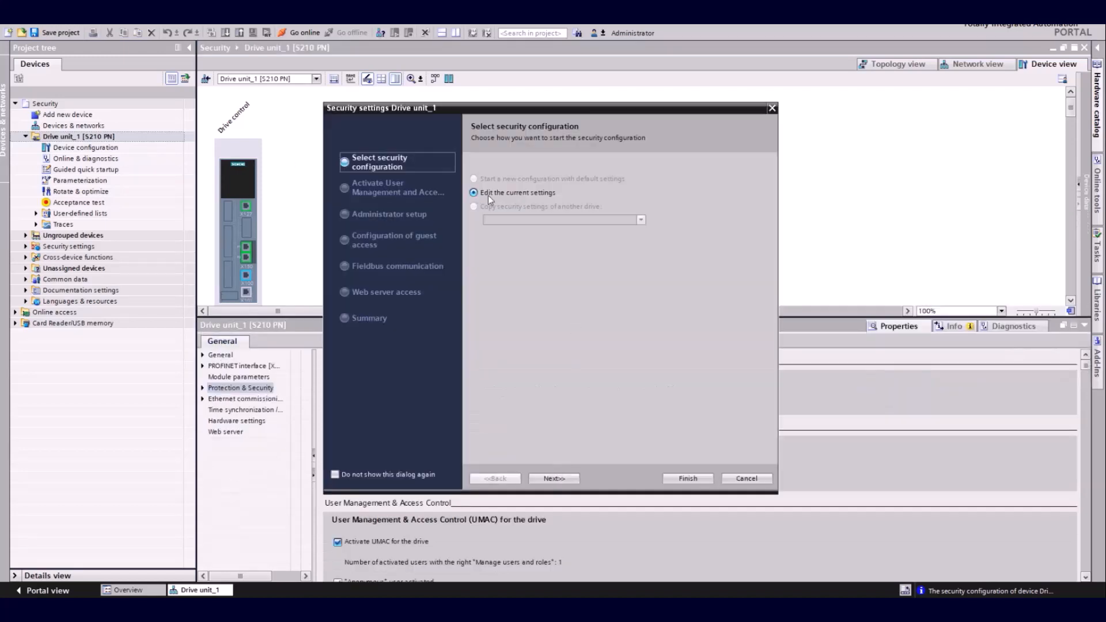
- Untick 'Enable guest access to the drive', keep other settings, and finish the wizard
left_click(555, 478)
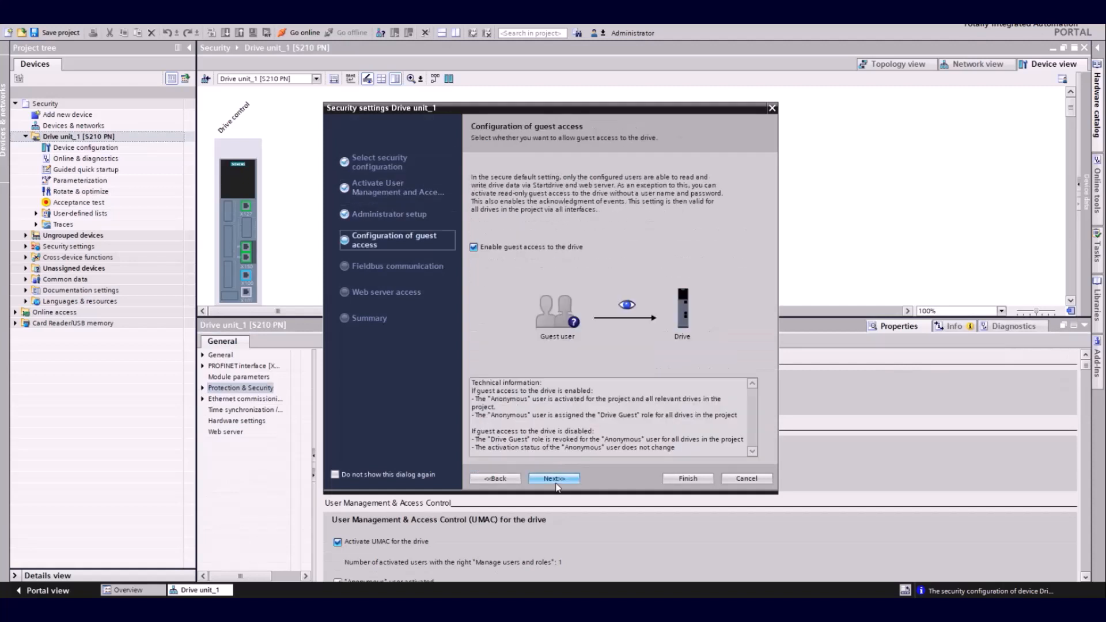
left_click(474, 246)
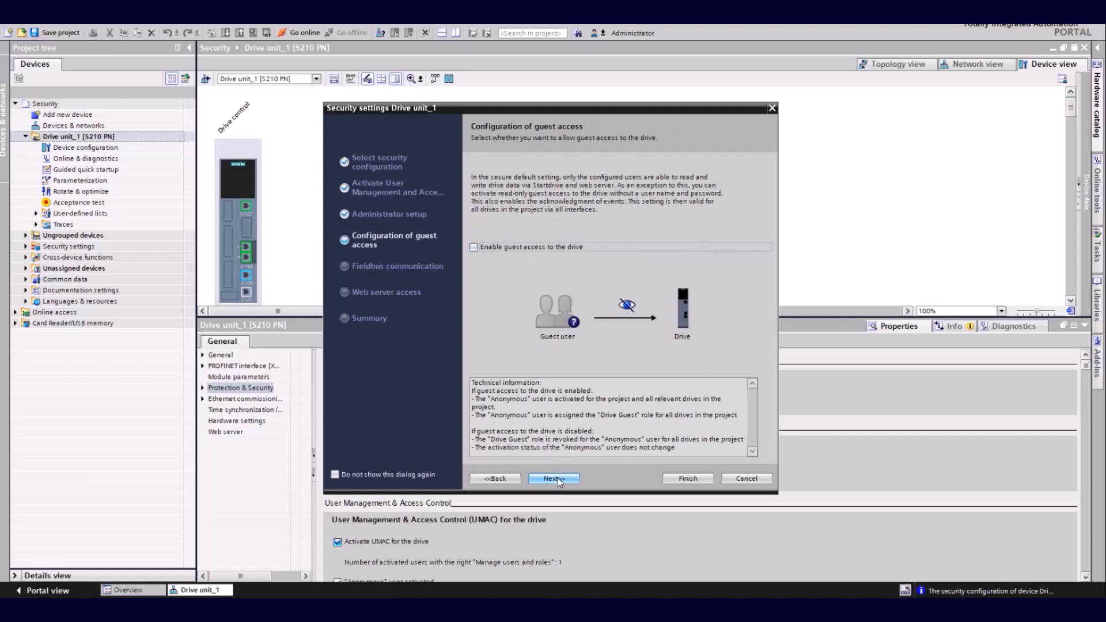
left_click(554, 479)
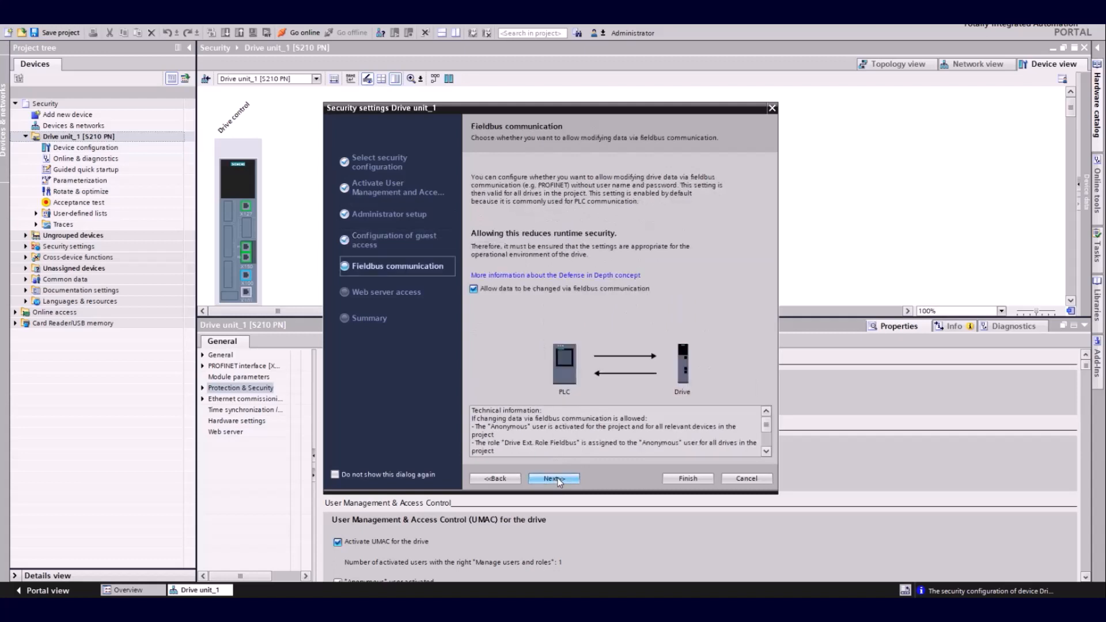
left_click(554, 478)
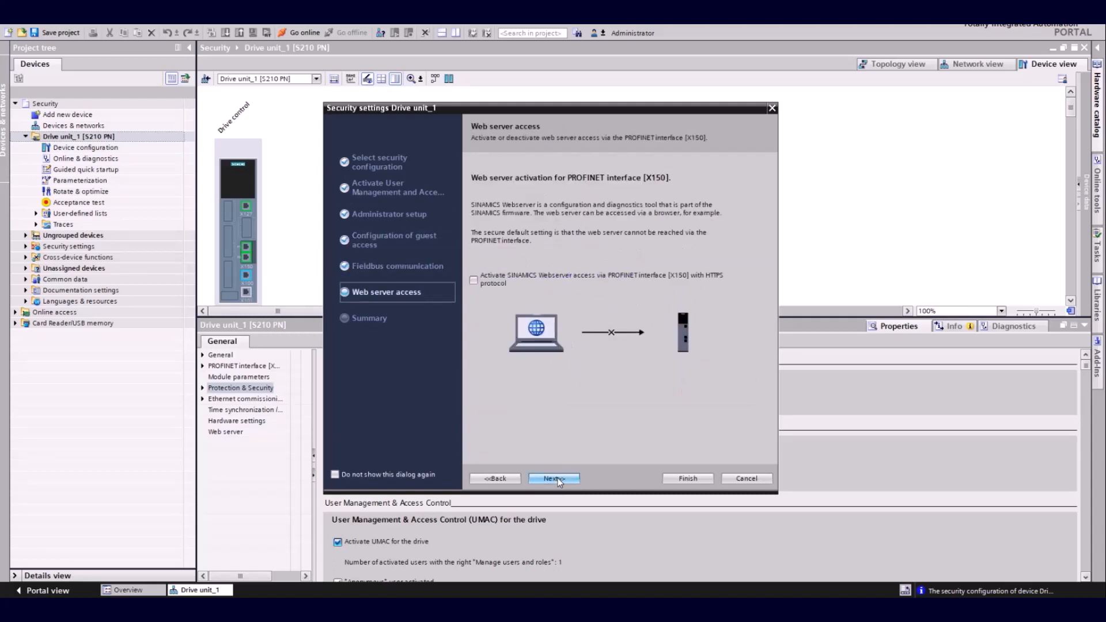
left_click(554, 478)
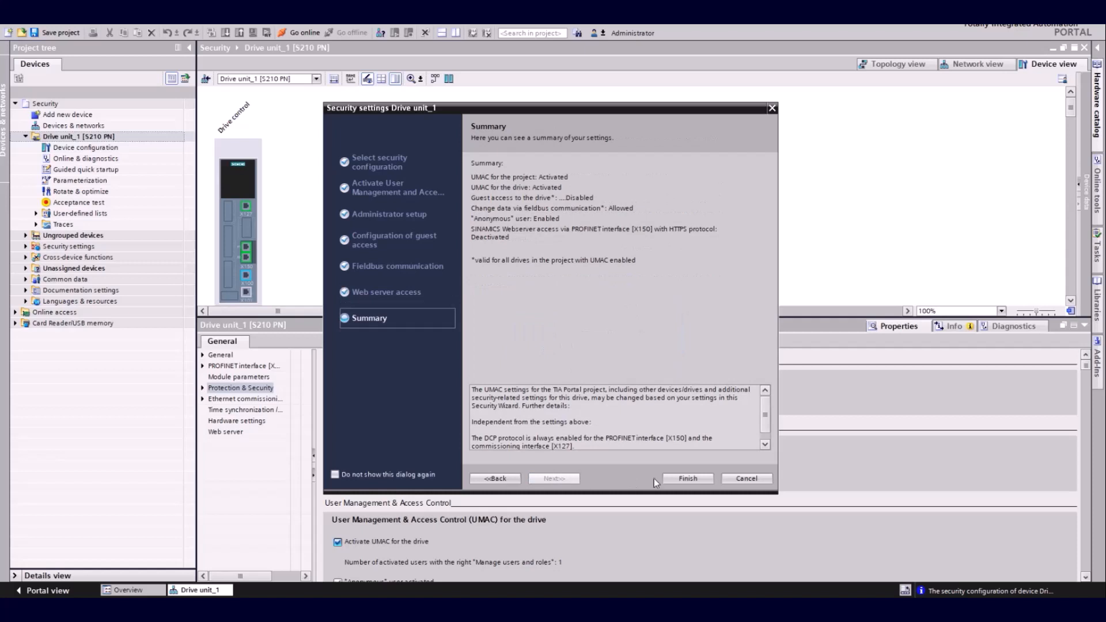
left_click(687, 479)
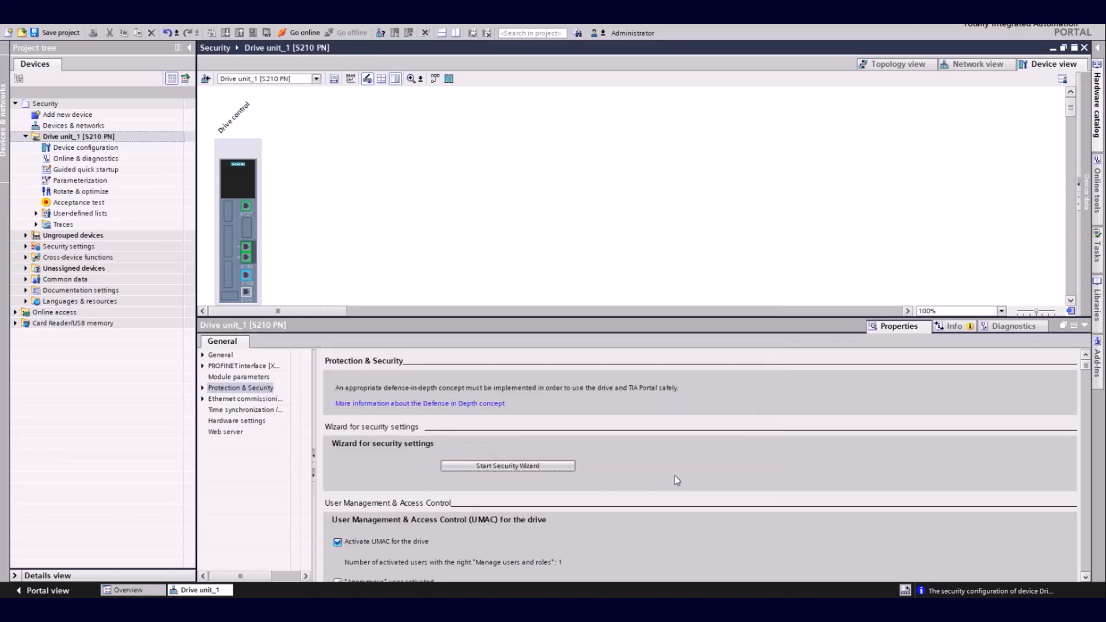